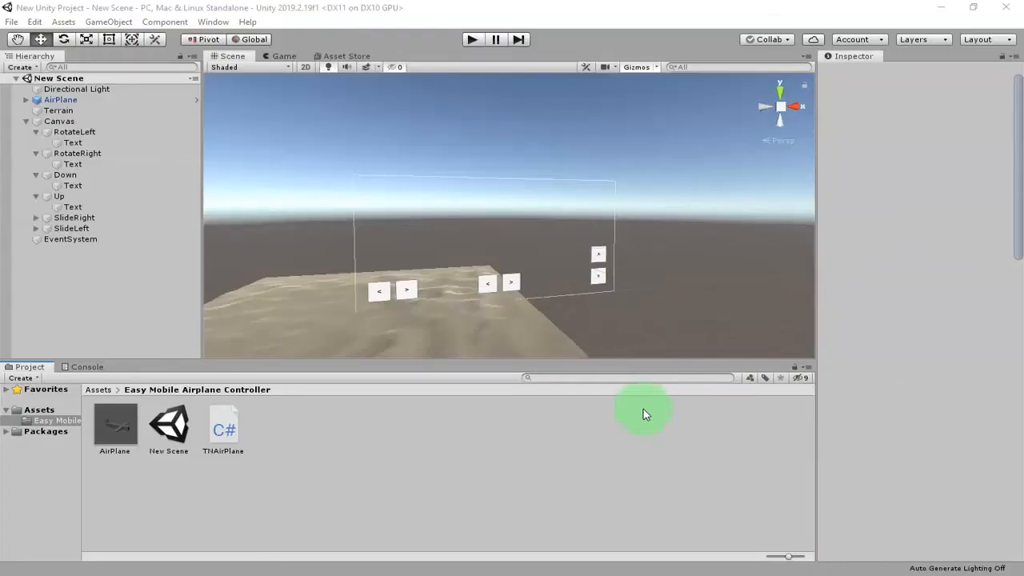
mouse_move(668, 45)
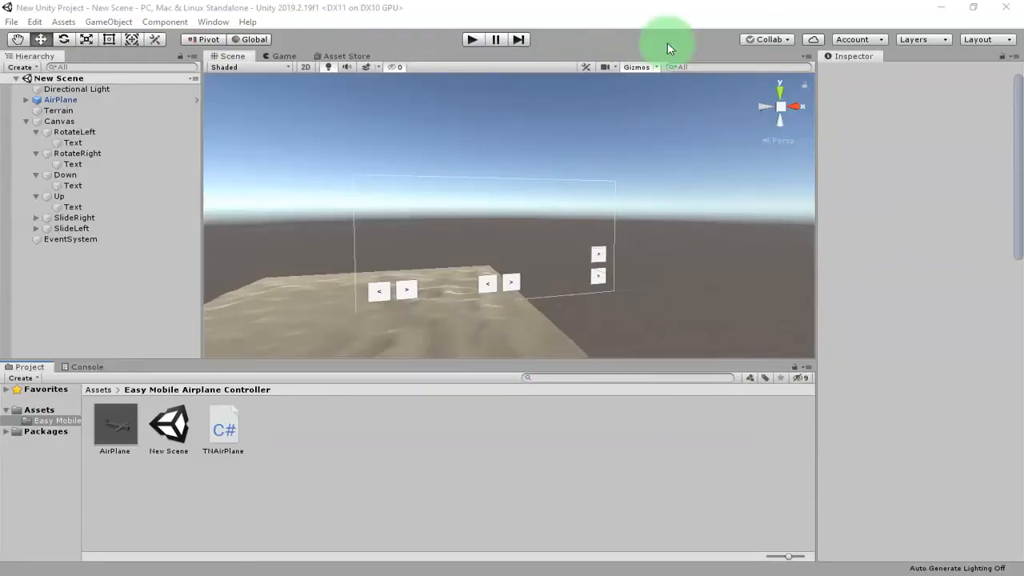
mouse_move(570, 256)
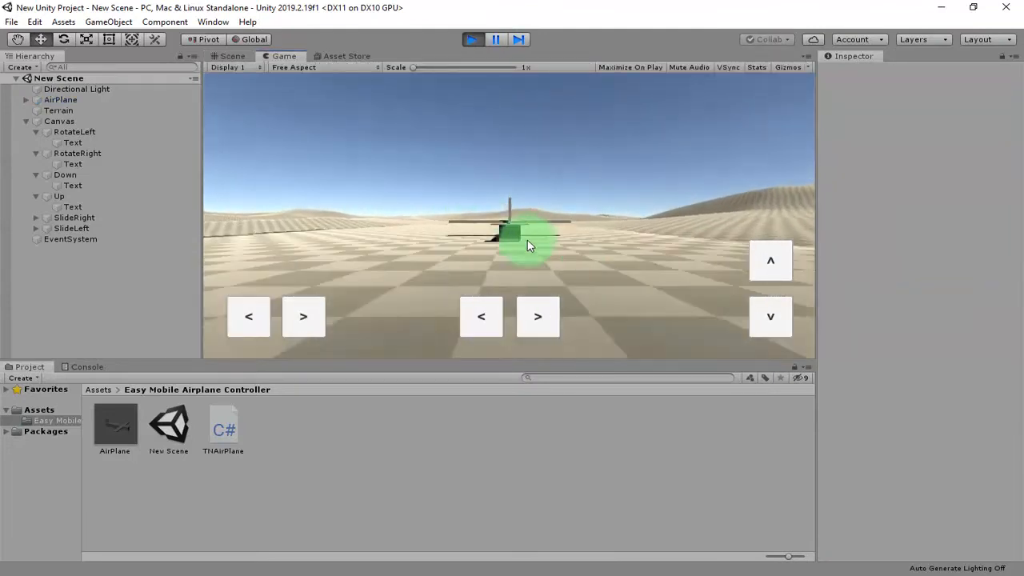
Focus the running game and steer the airplane to the right with the on-screen button
left_click(769, 317)
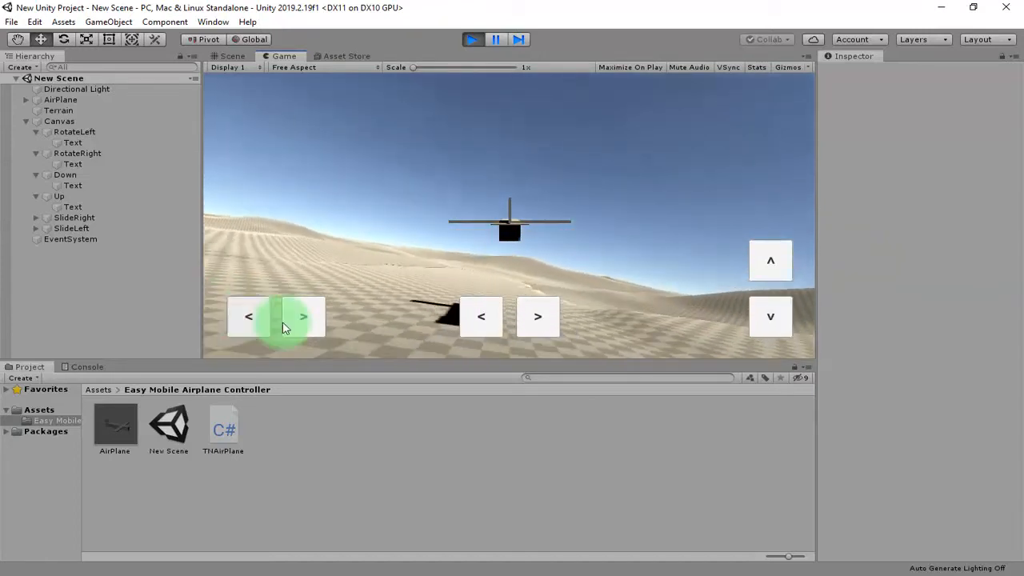
left_click(304, 317)
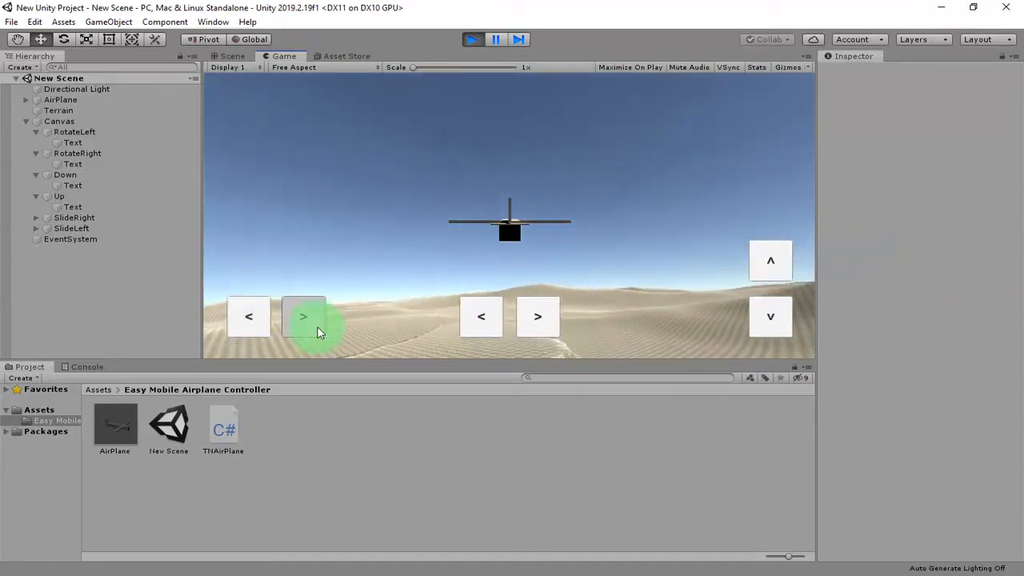
mouse_move(538, 317)
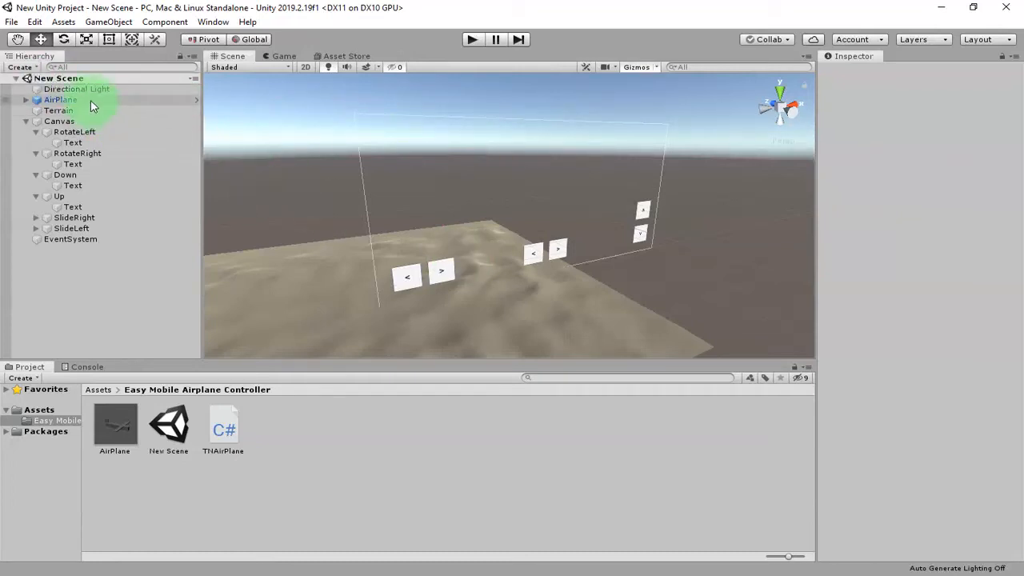
Add a UI Slider to the Canvas and move it toward the left
left_click(59, 122)
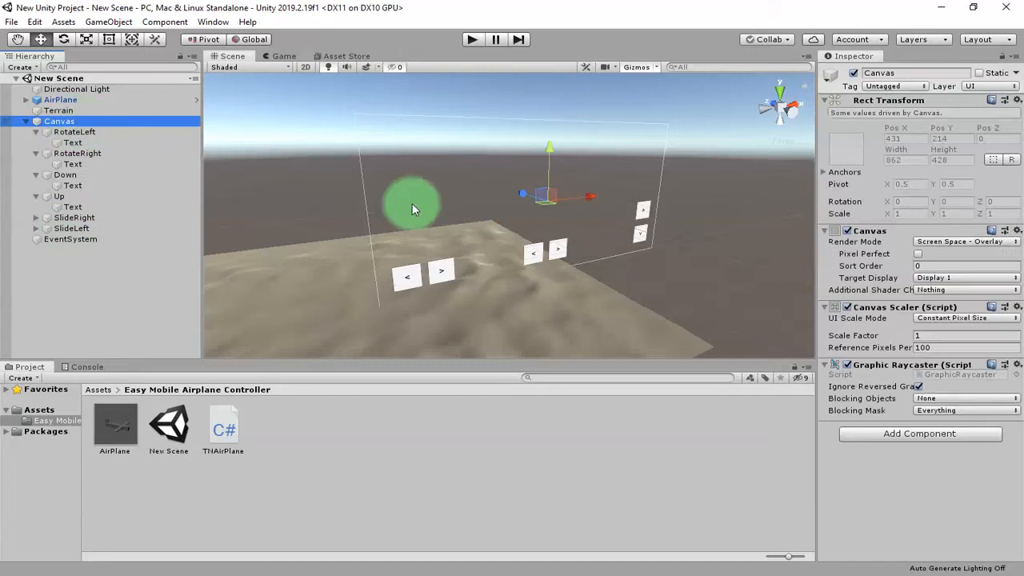
right_click(58, 122)
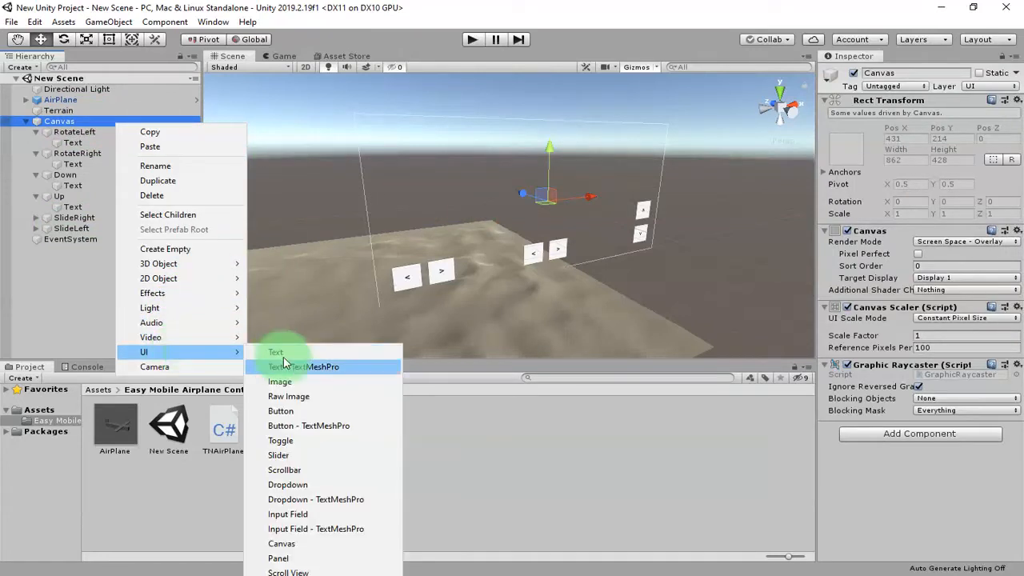
left_click(279, 454)
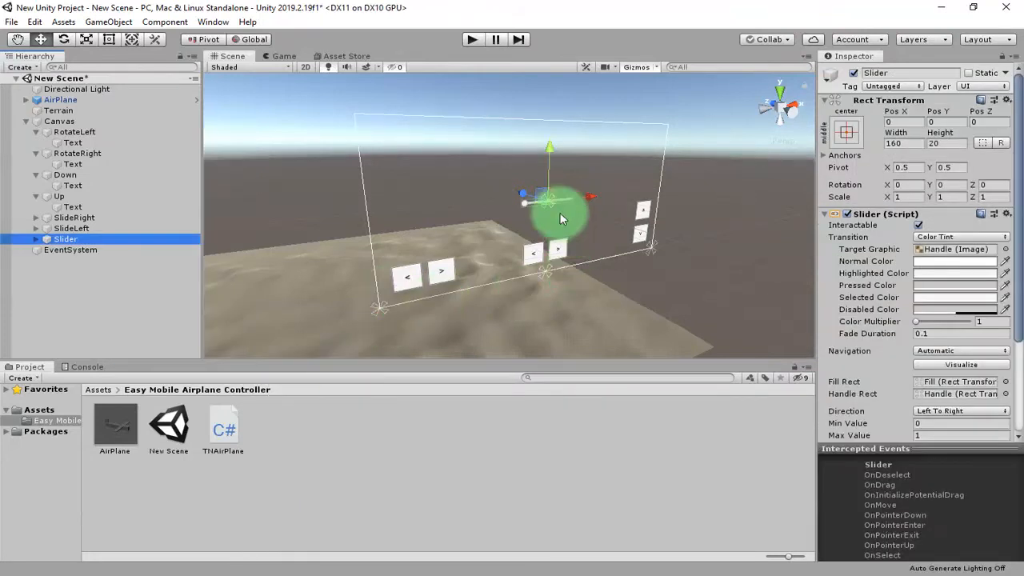
left_click_drag(560, 216, 424, 240)
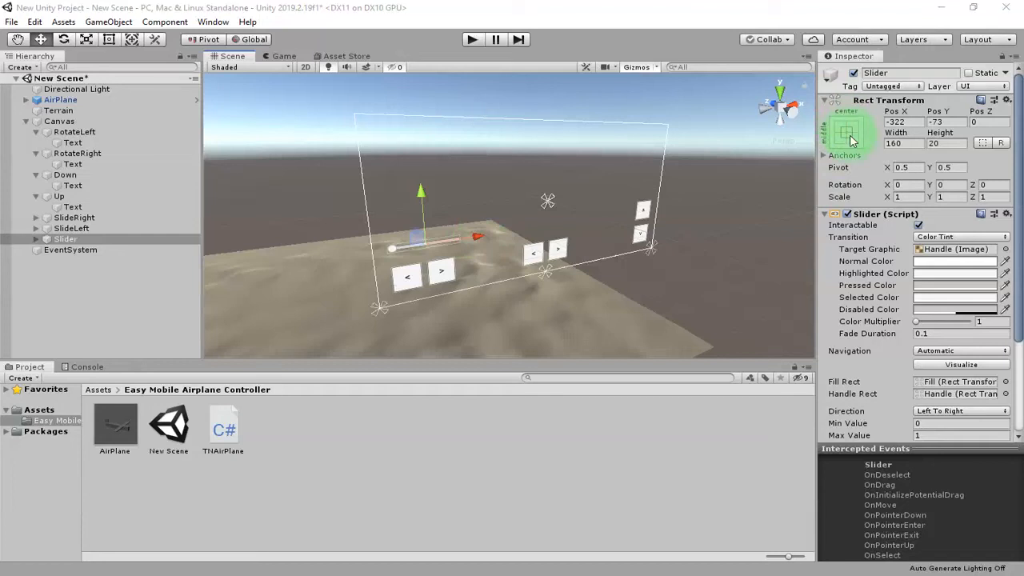
Anchor the slider bottom-left and place it above the left control buttons
left_click(848, 131)
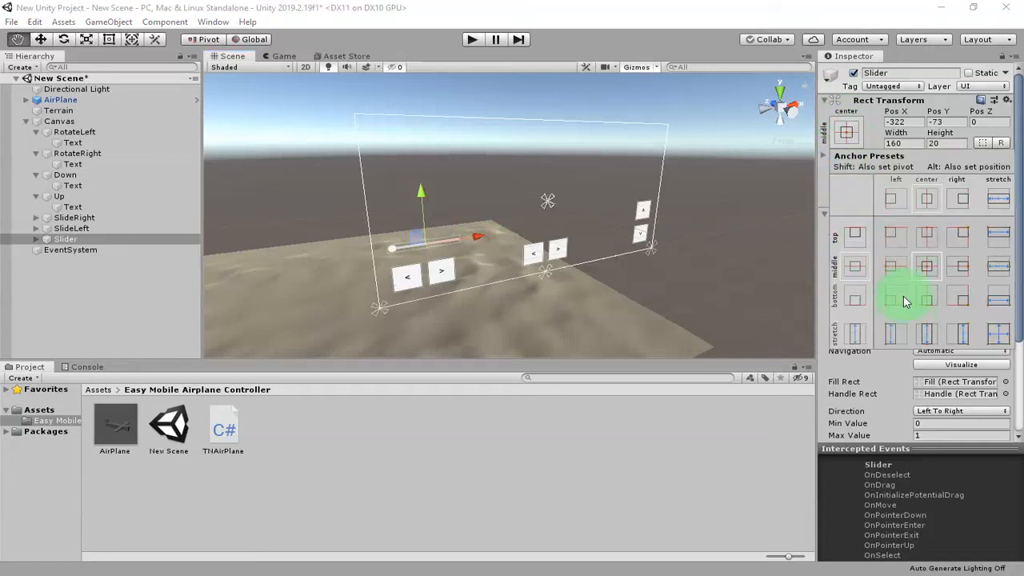
left_click(896, 294)
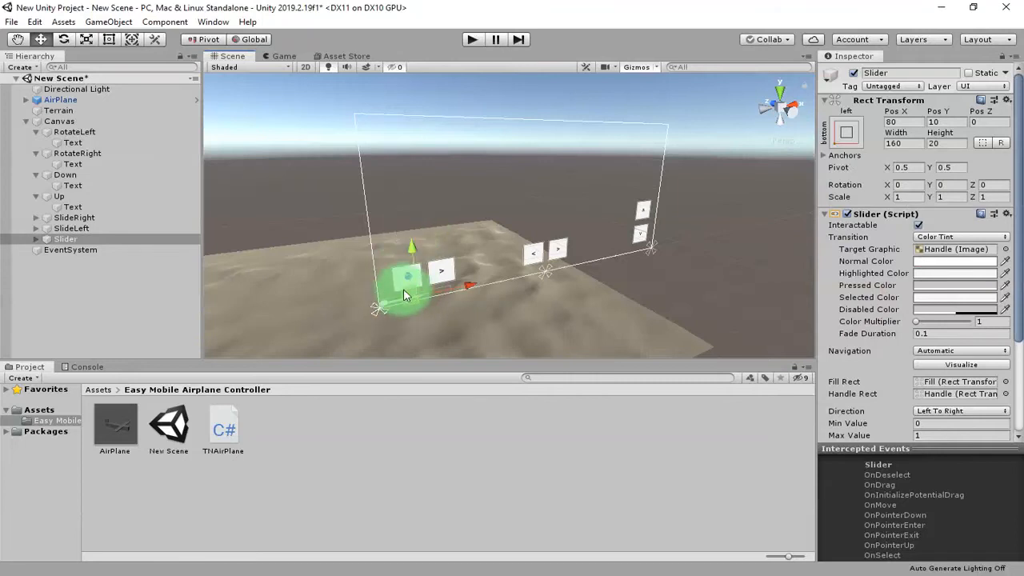
left_click_drag(408, 275, 412, 240)
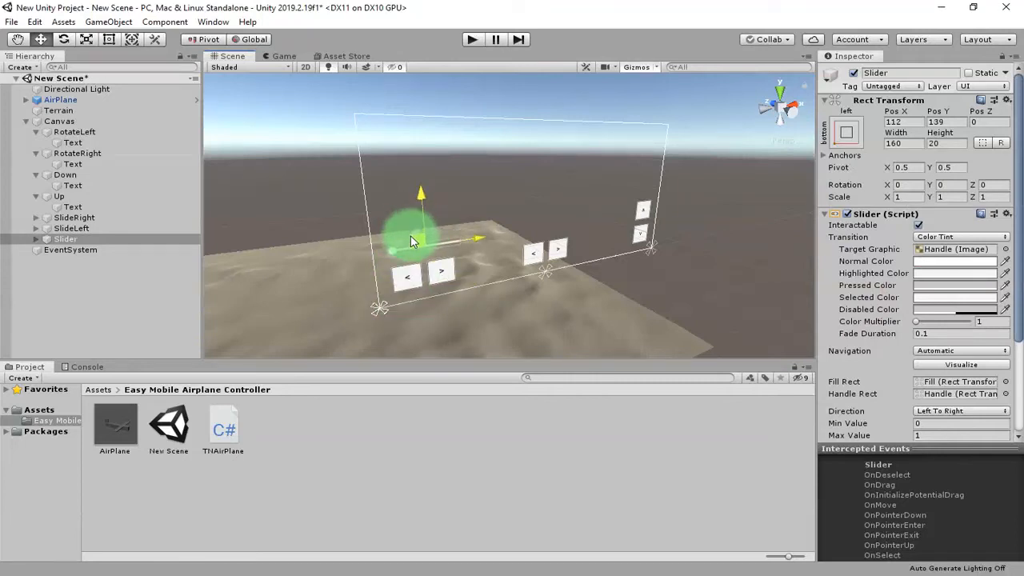
left_click_drag(416, 237, 412, 240)
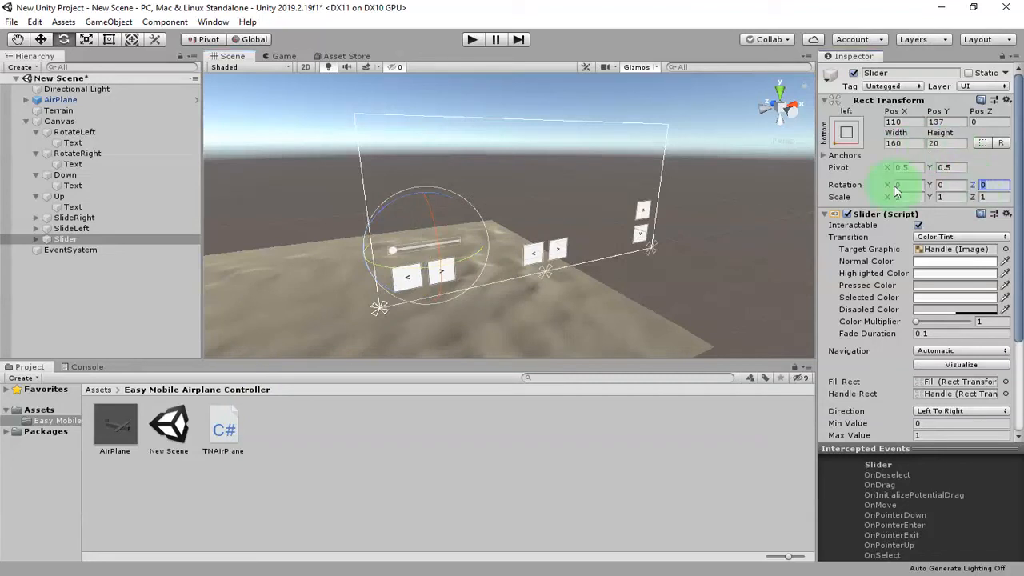
Set the slider's Rotation Z to 90 and position it vertically above the left buttons
left_click(992, 195)
type("45")
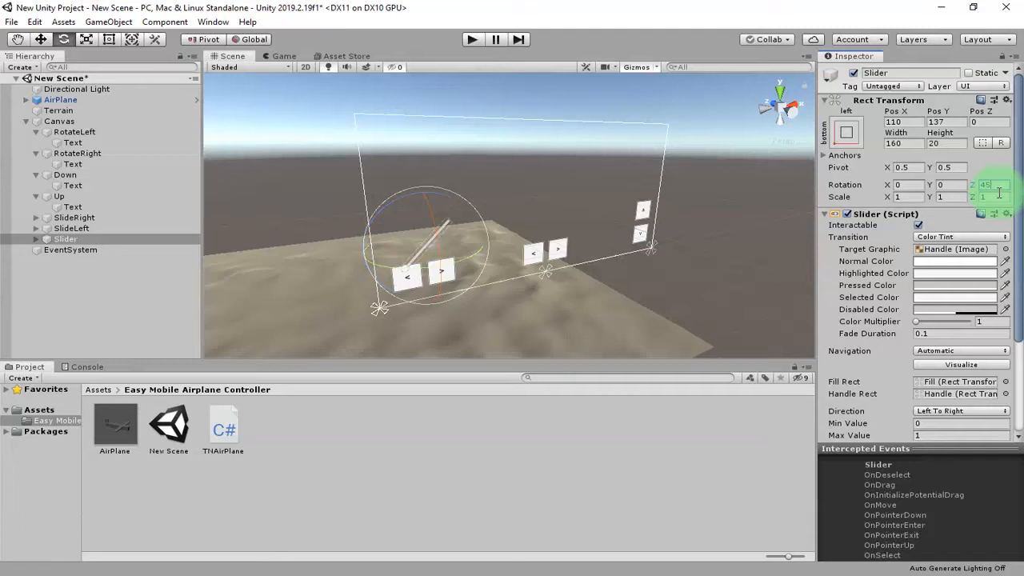
type("90")
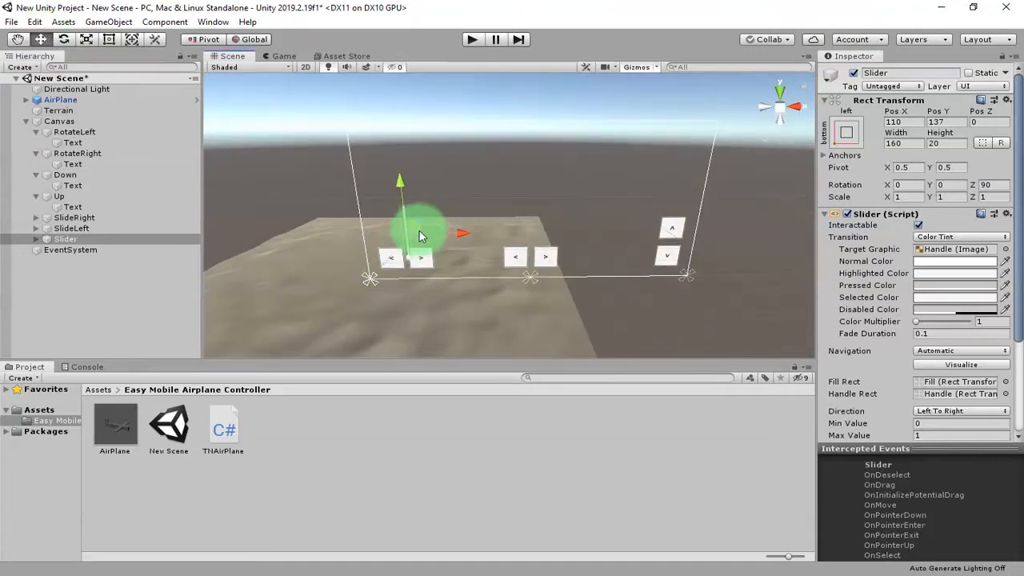
left_click_drag(420, 232, 384, 256)
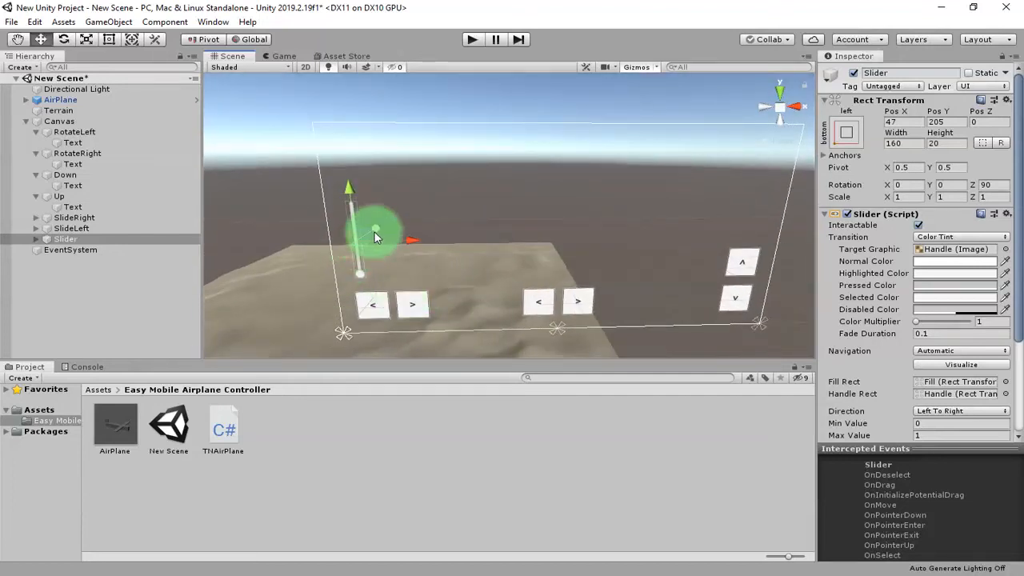
left_click_drag(376, 237, 365, 238)
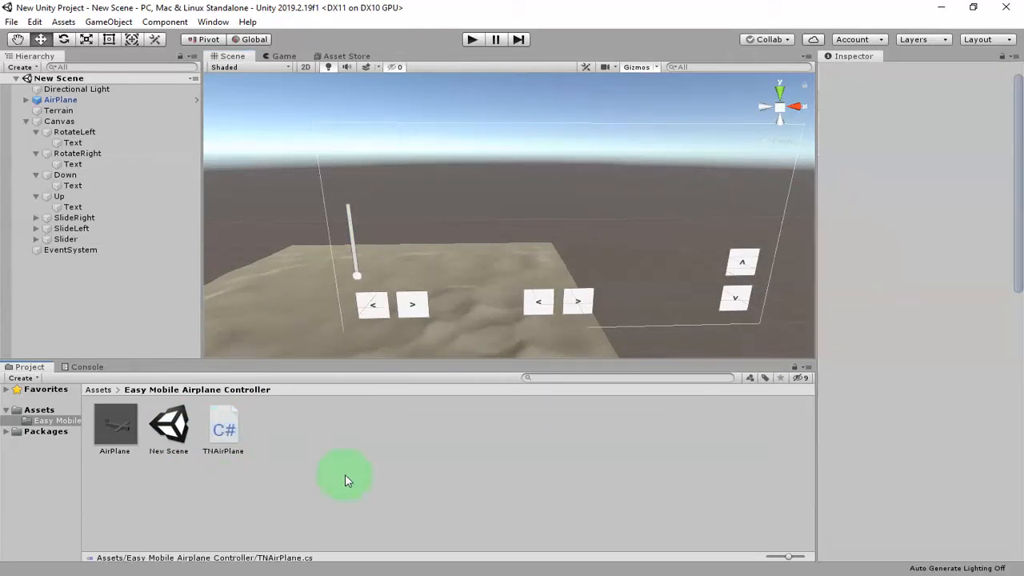
Select the TNAirPlane.cs script in the Project window to preview its code
left_click(224, 424)
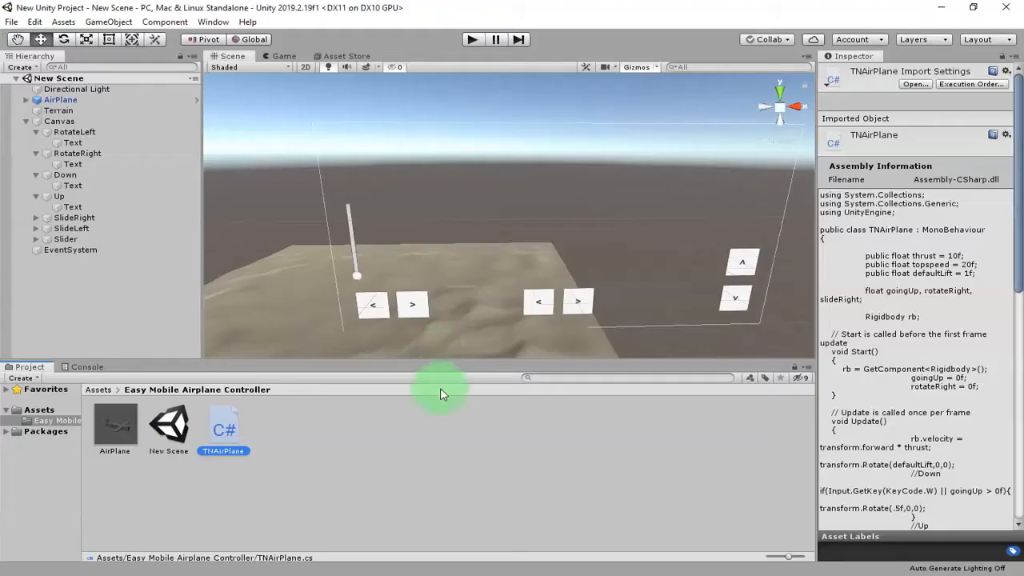
mouse_move(423, 468)
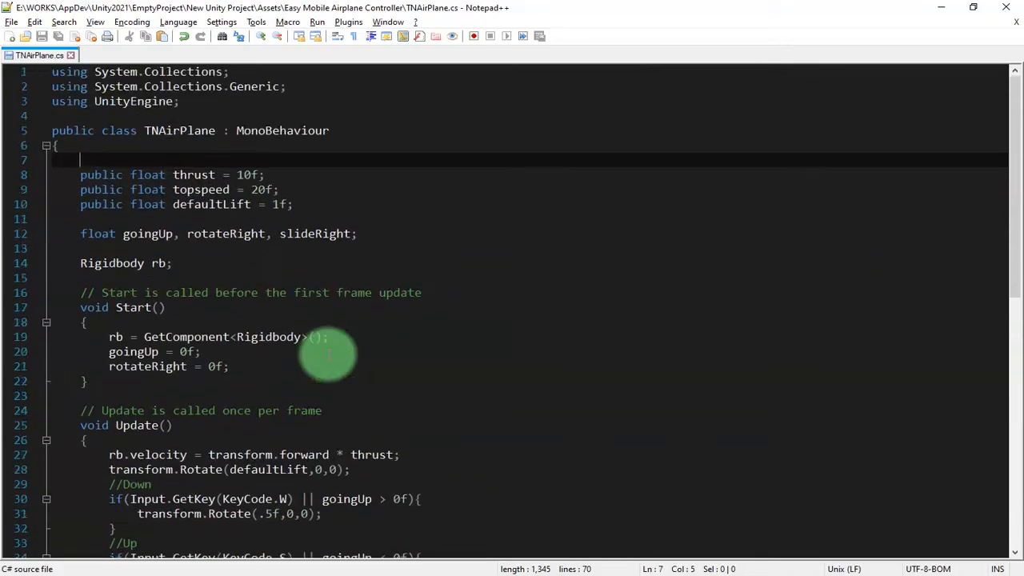
Declare 'public Slider thrustSlider;' below the float fields in TNAirPlane
scroll("down", 3)
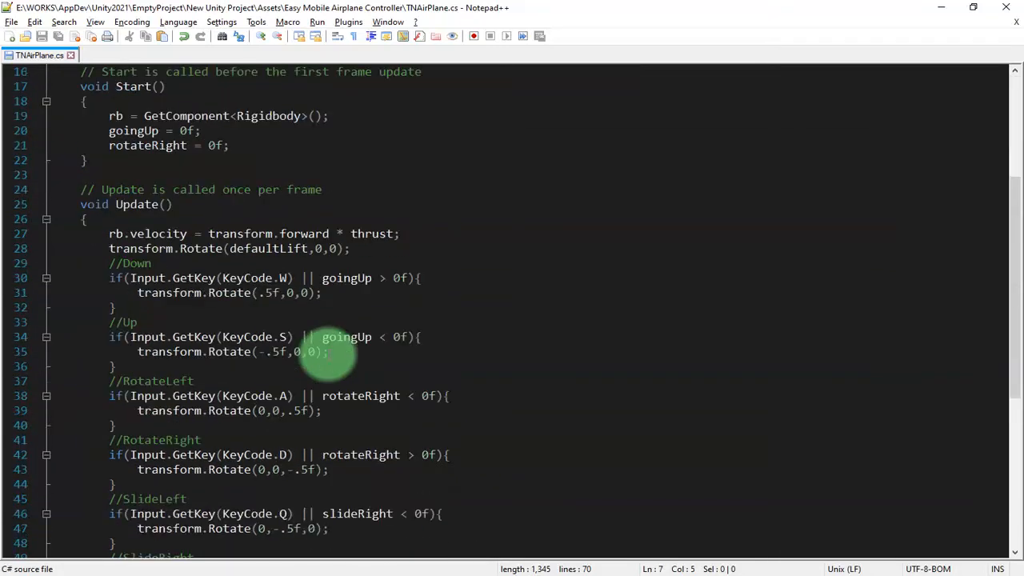
scroll("down", 3)
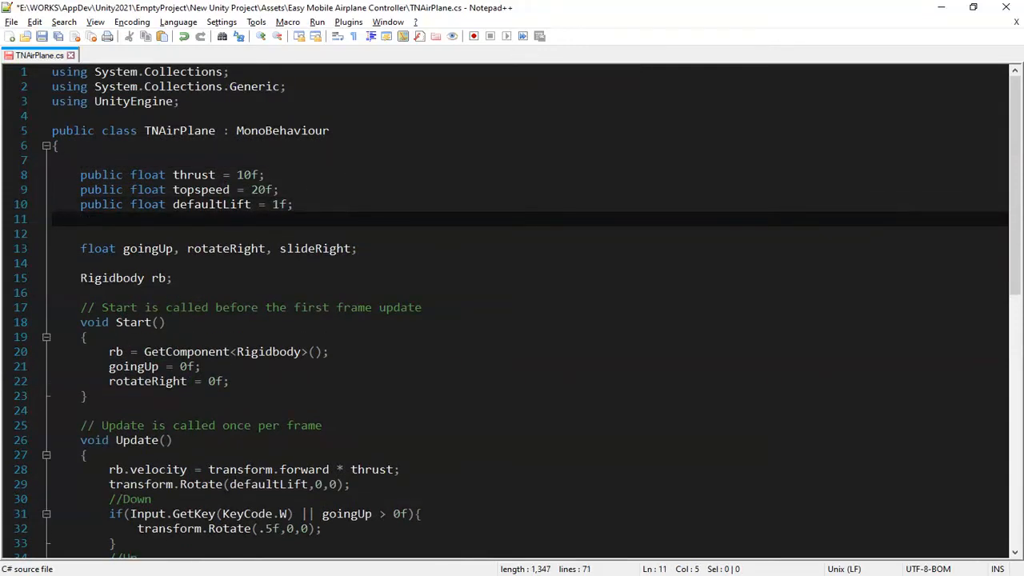
type("public s")
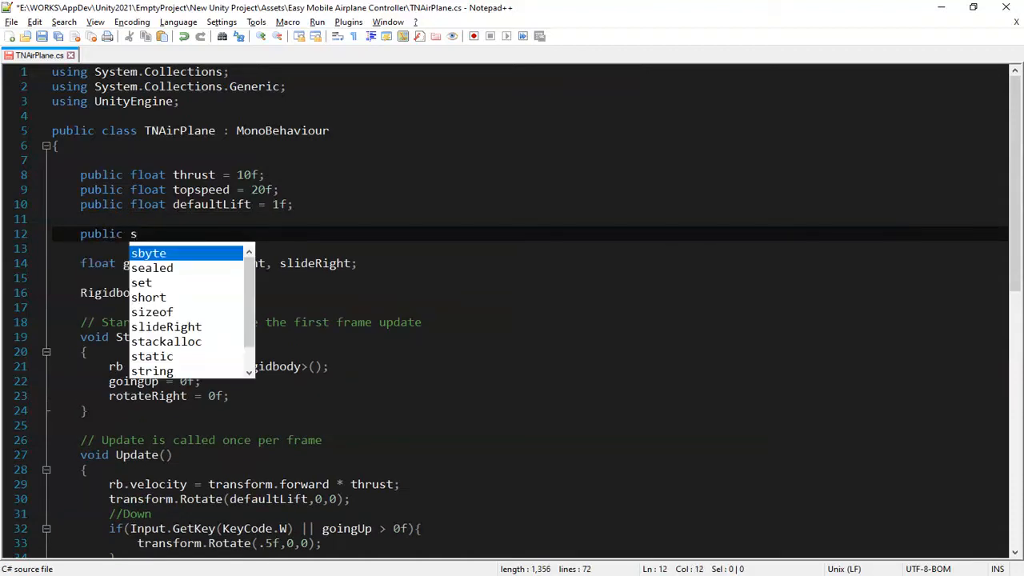
type("lider")
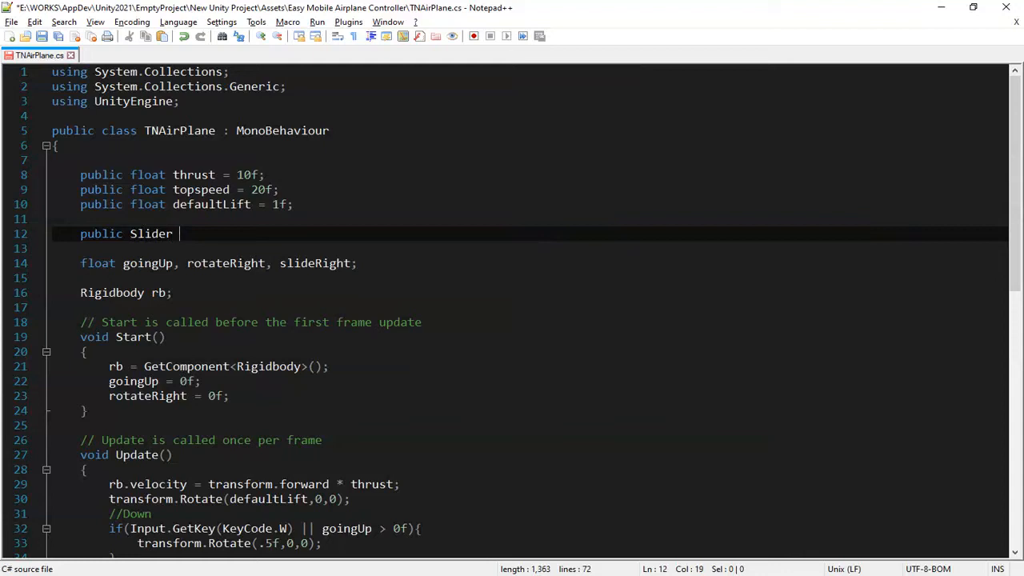
type("s")
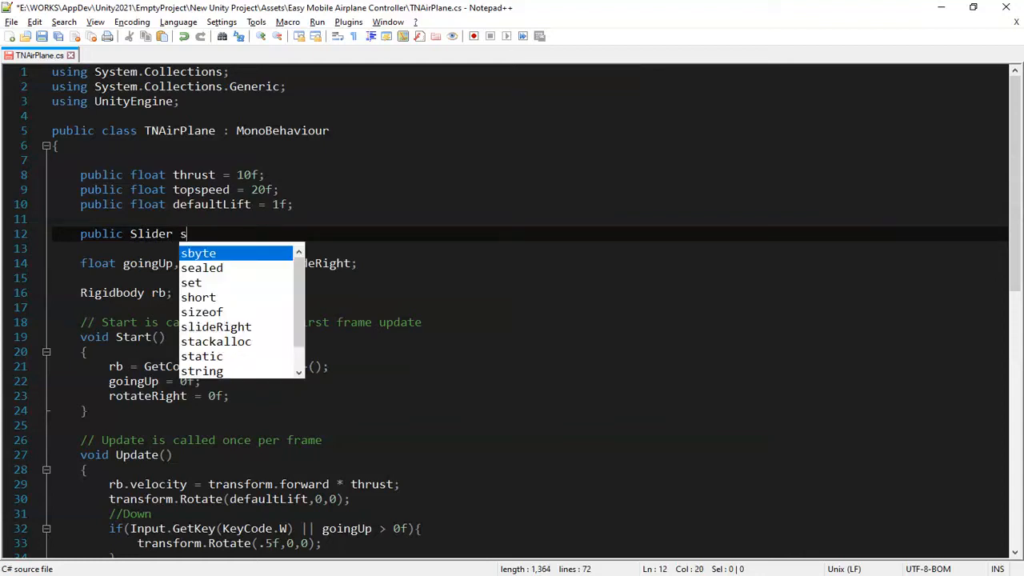
type("peedSlider;")
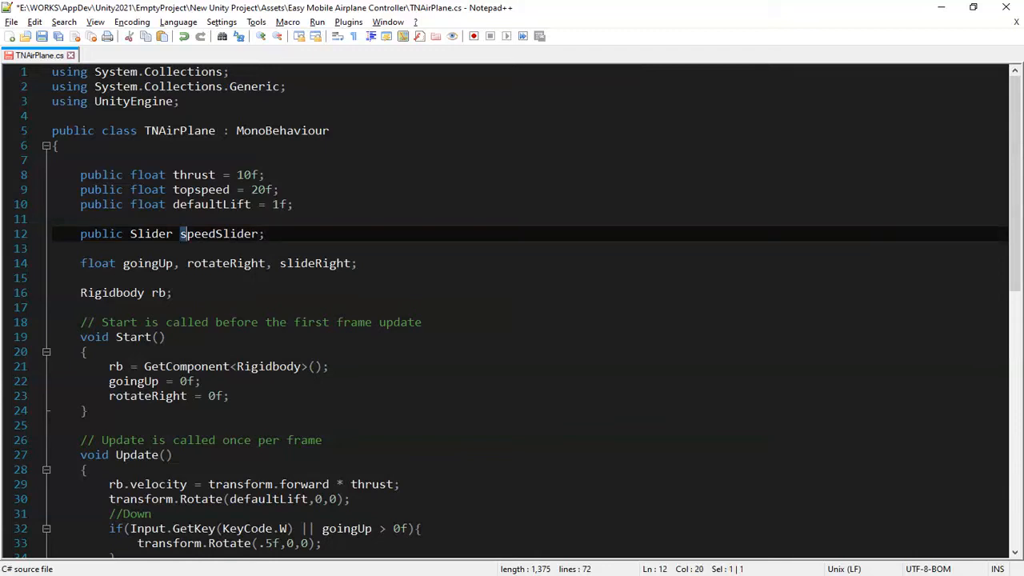
type("thrust")
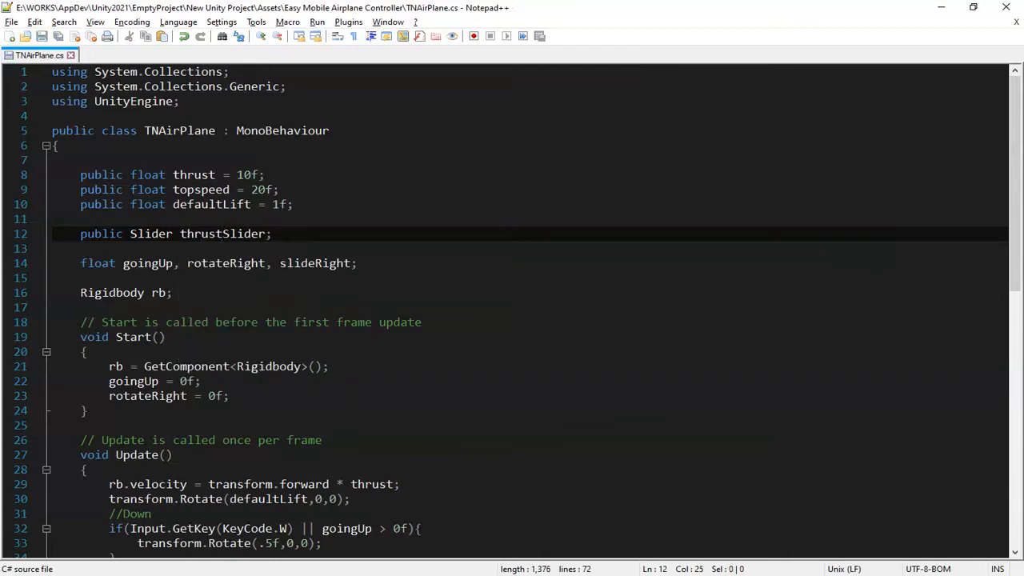
double_click(200, 233)
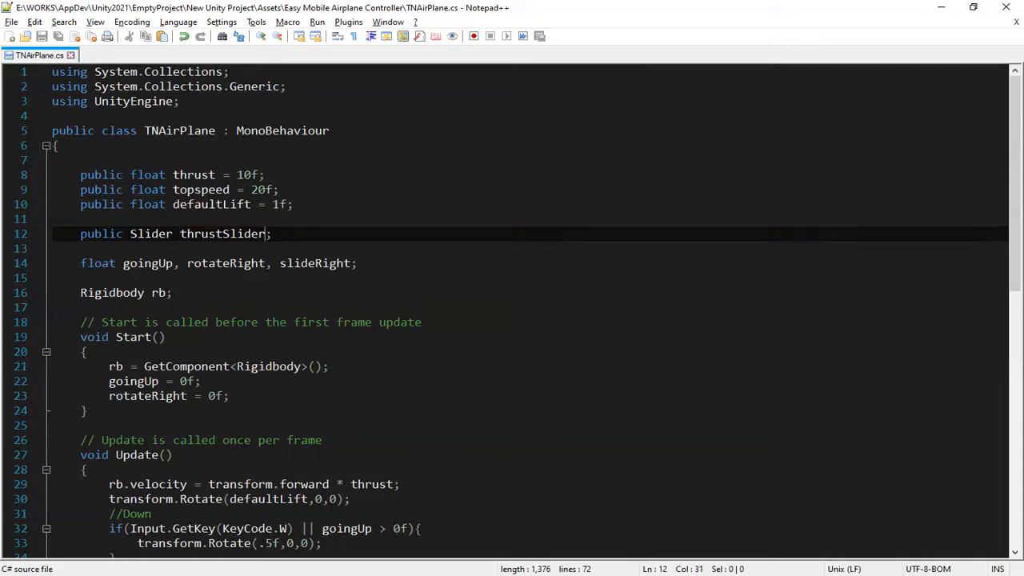
double_click(221, 234)
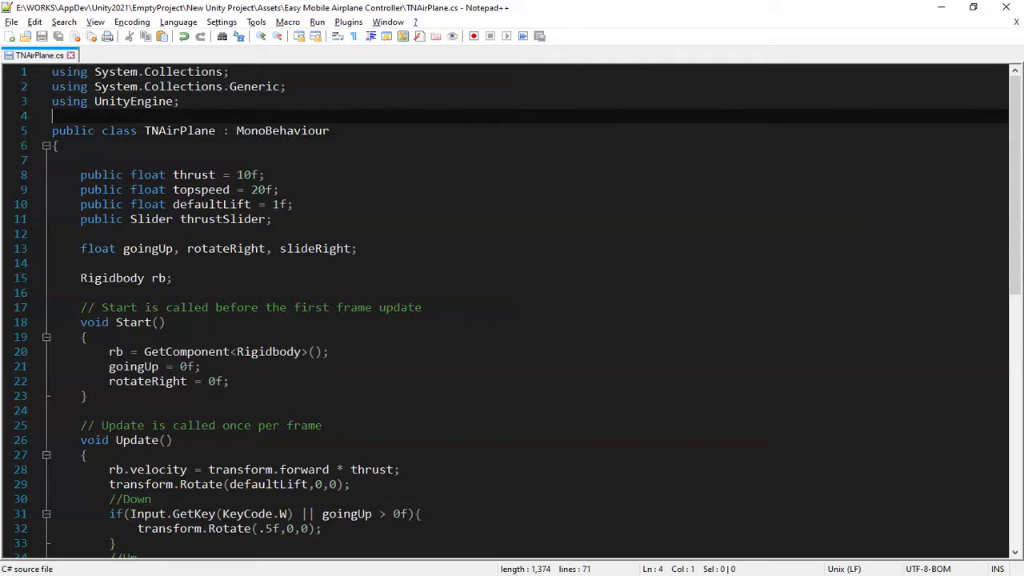
Add the 'using UnityEngine.UI;' directive at line 4
type("using UnityEngine;")
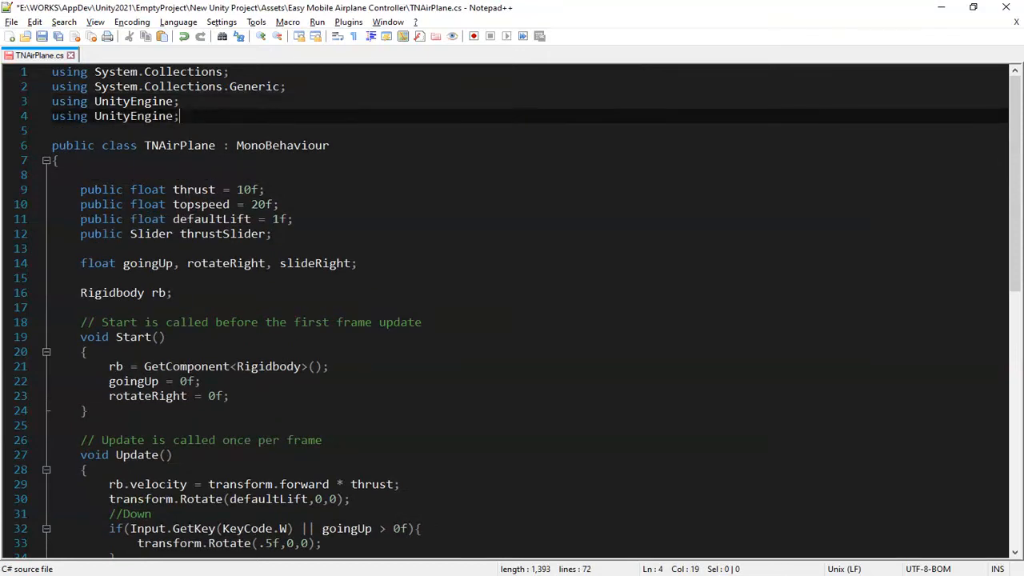
type(".")
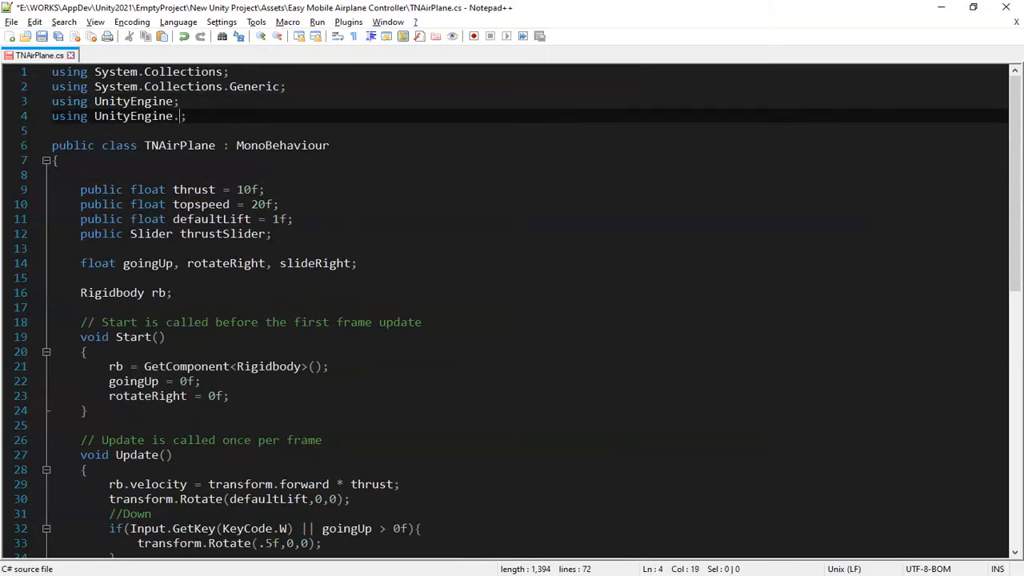
type("U")
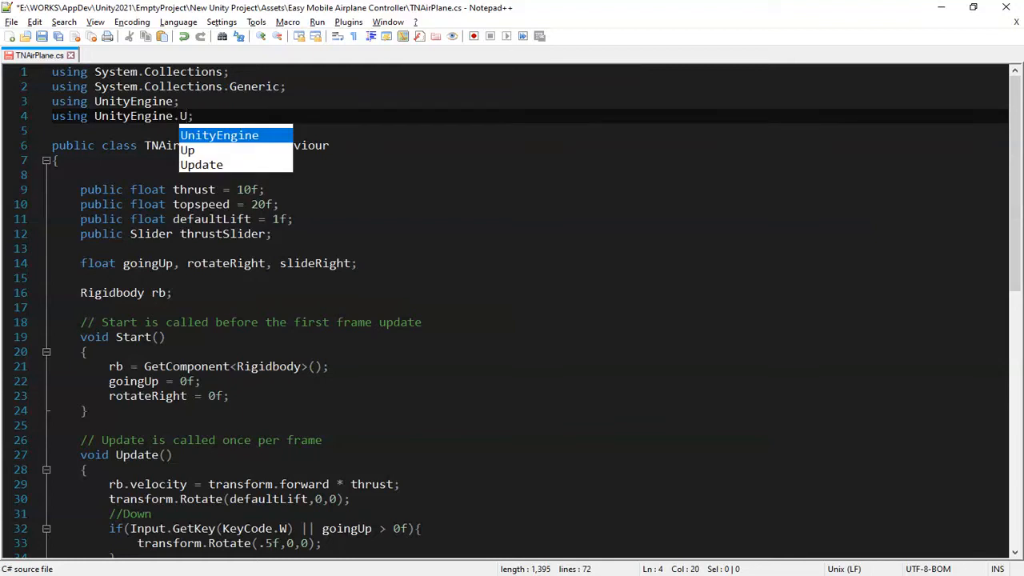
type("I")
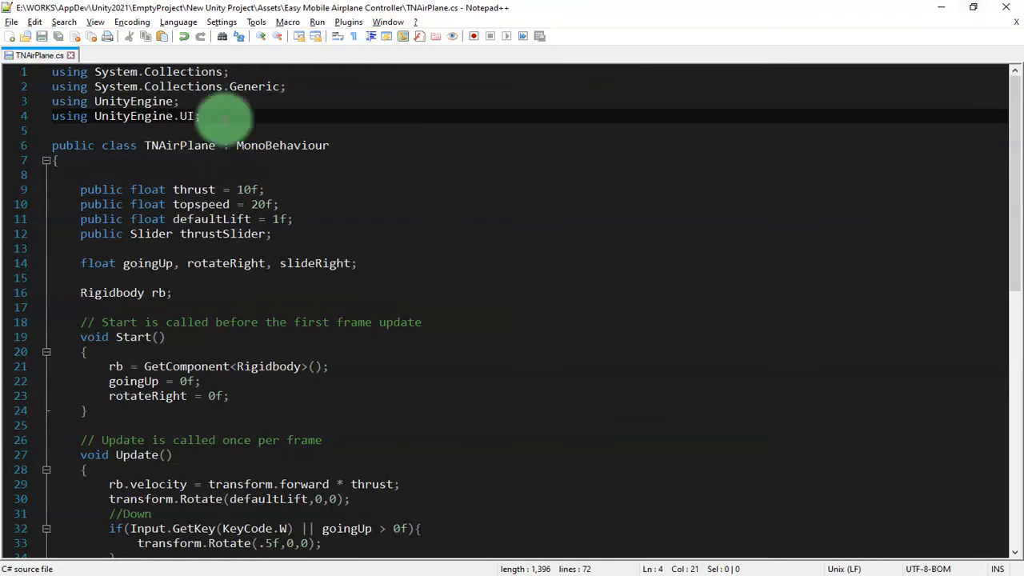
triple_click(120, 116)
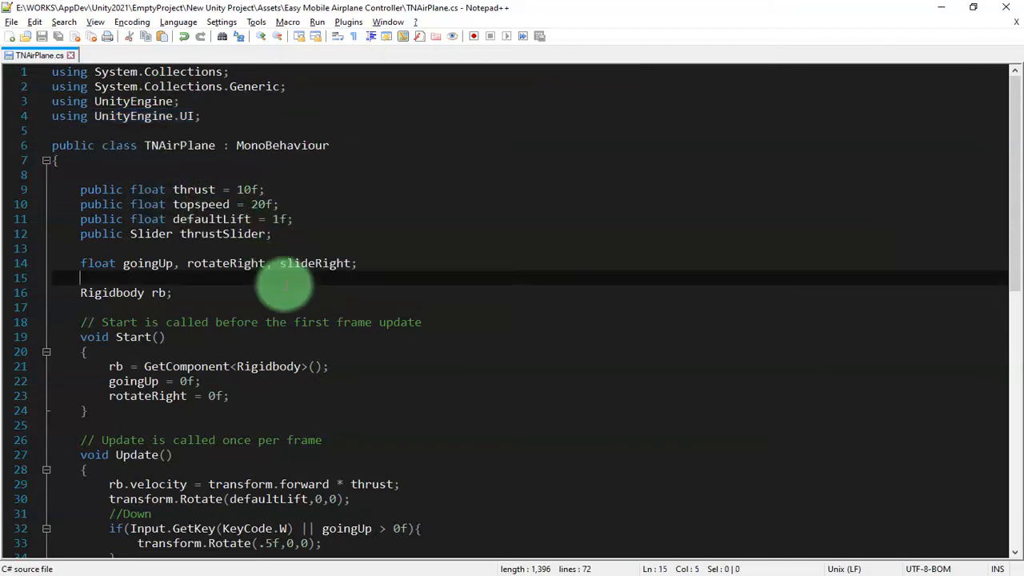
Scroll through the rest of the script to review Start() and the lower methods
scroll("down", 3)
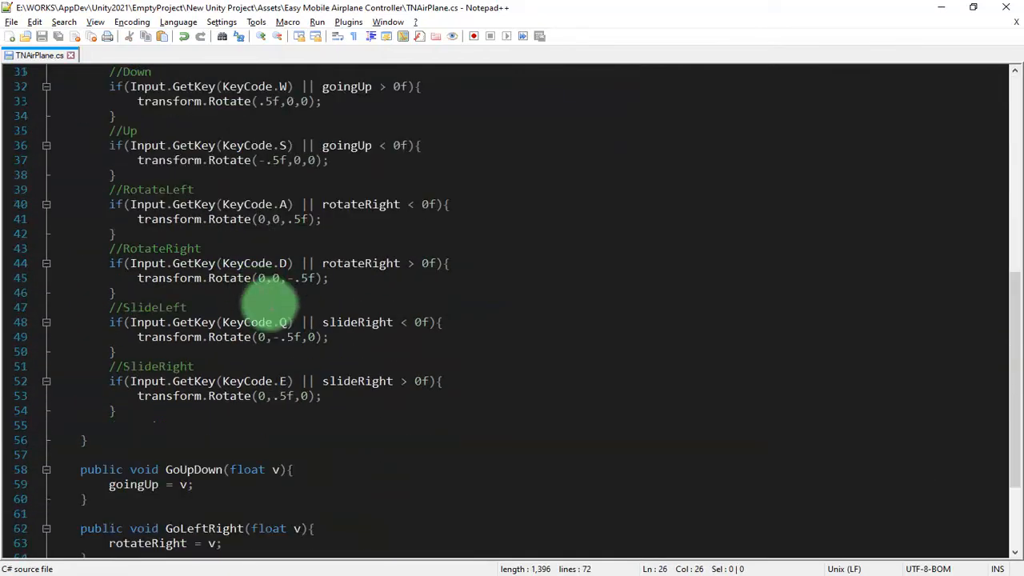
scroll("down", 3)
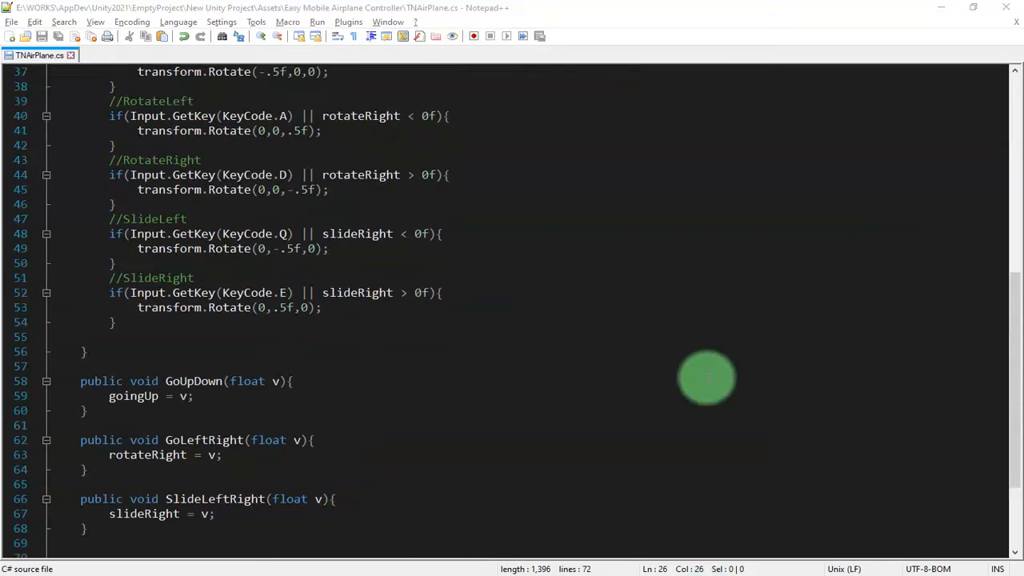
scroll("up", 3)
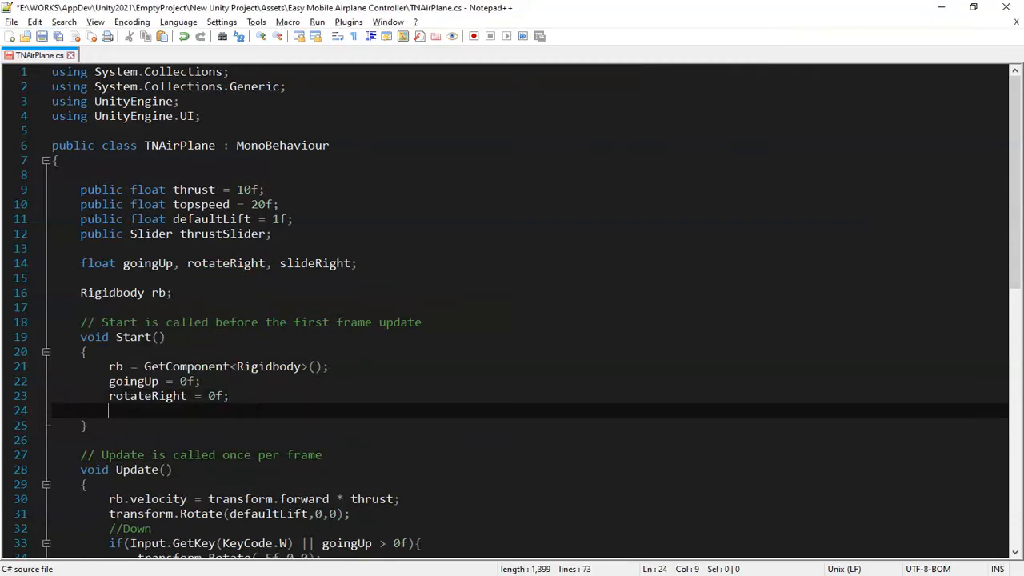
In Start(), write thrustSlider.onValueChanged.AddListener(delegate{ValueChangeCheck()});
type("t")
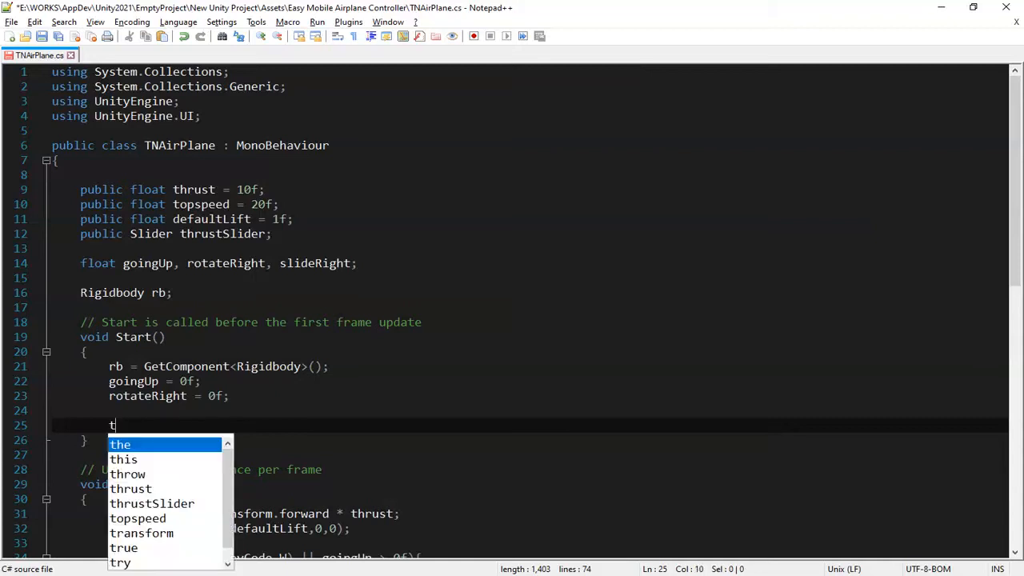
type("hrustSlider.o")
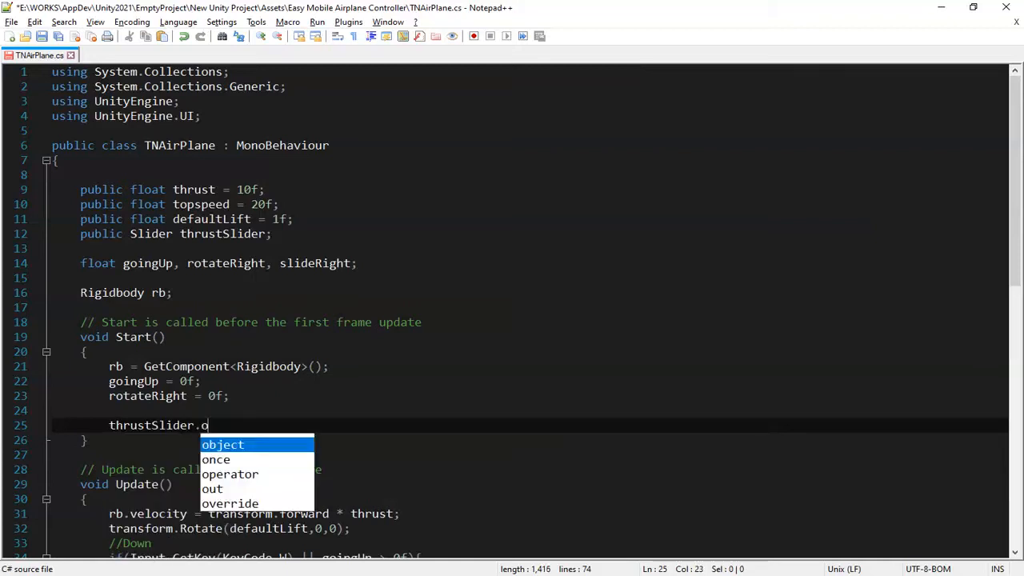
type("nValue")
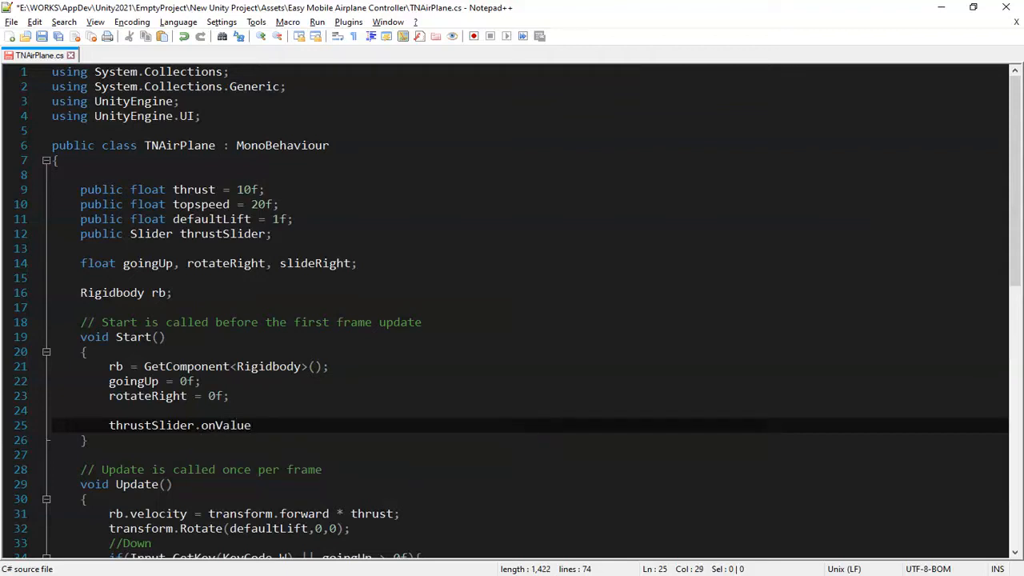
type("Changed.")
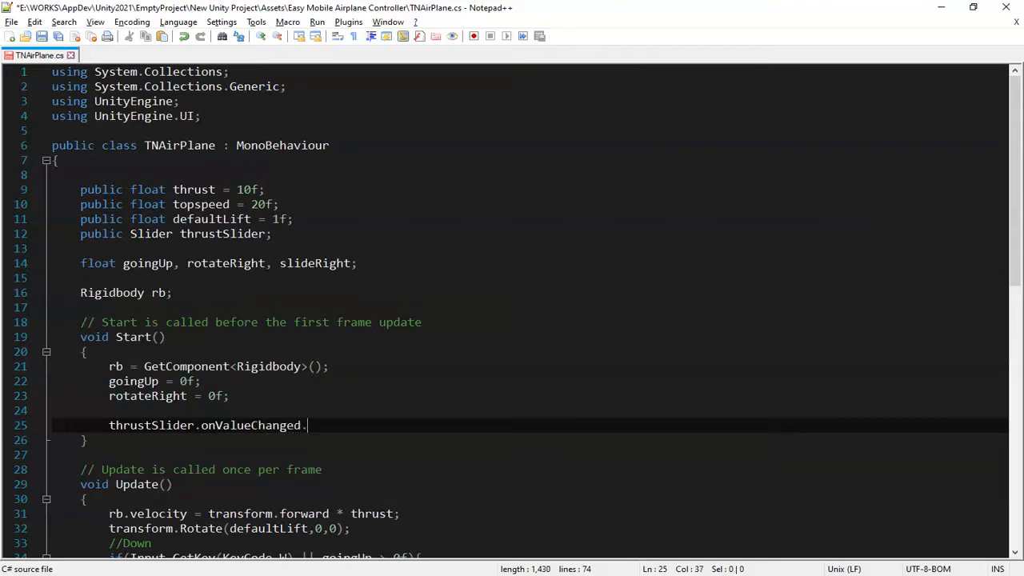
type("AddLi")
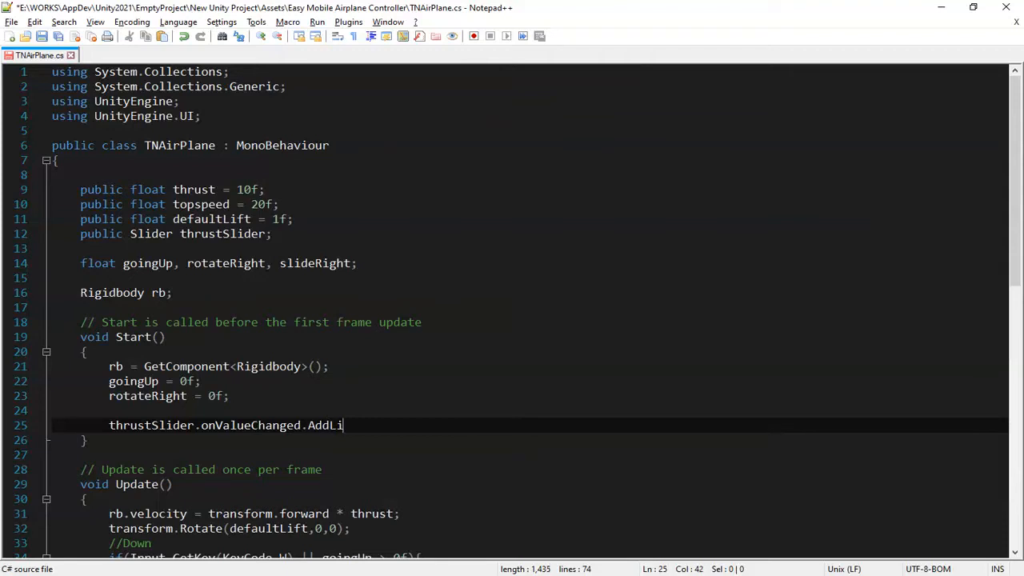
type("ste")
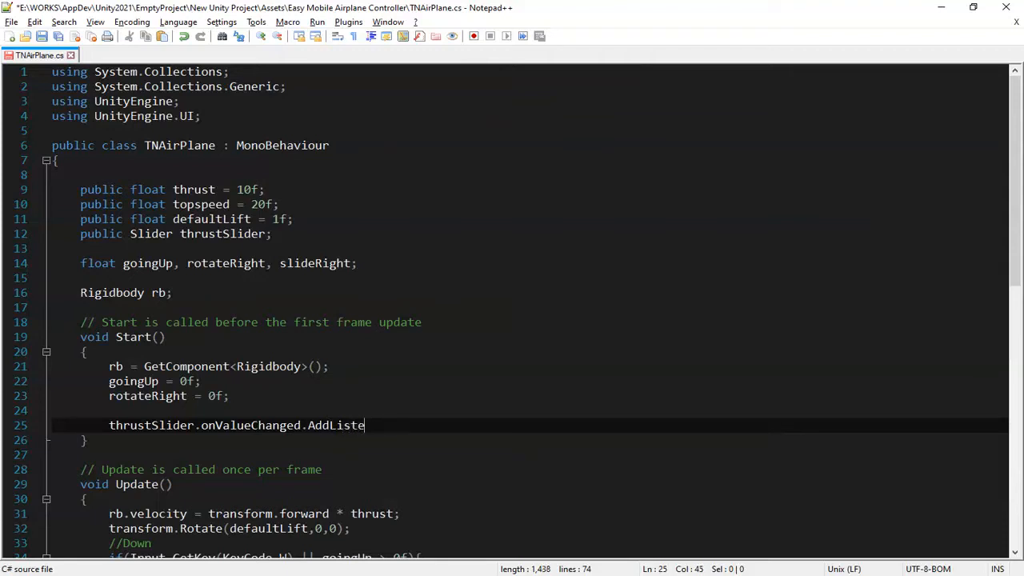
type("ner")
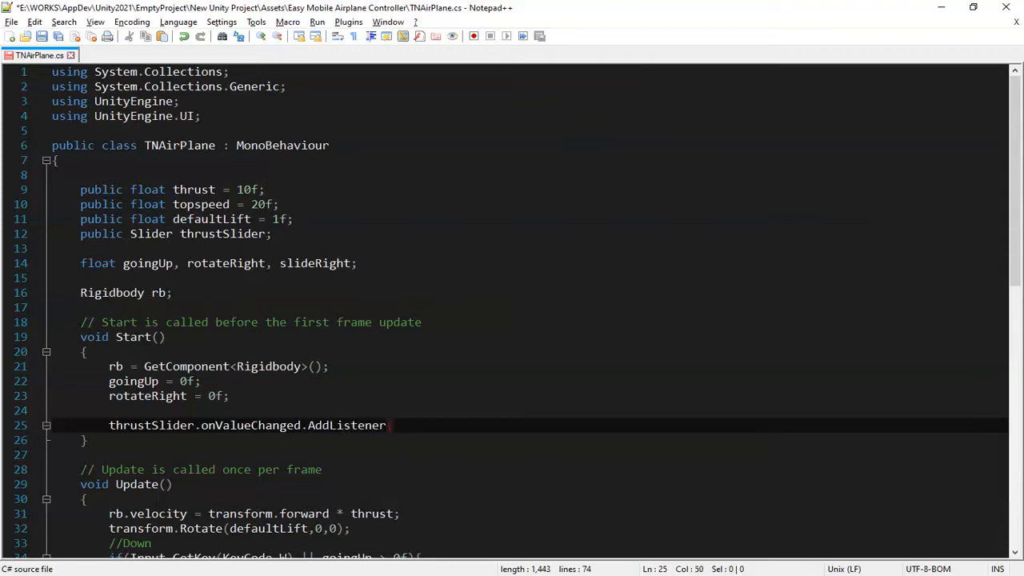
type("(delegate")
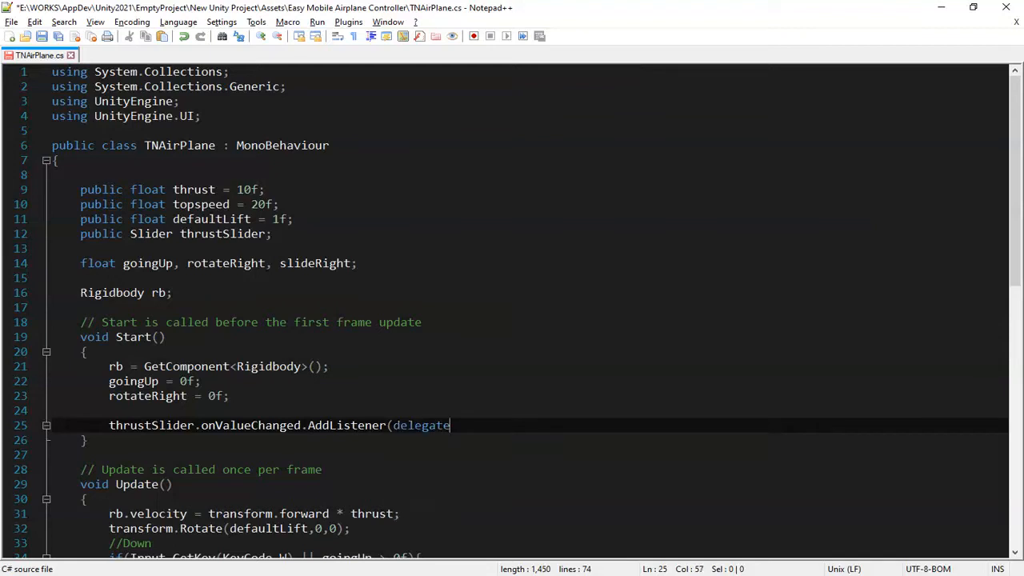
type("{Va")
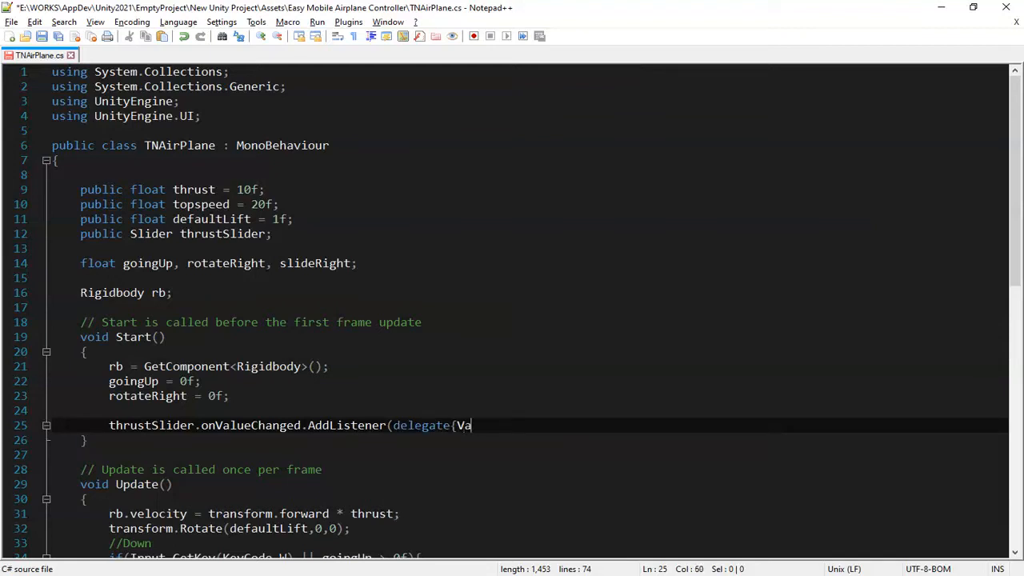
type("lueChange")
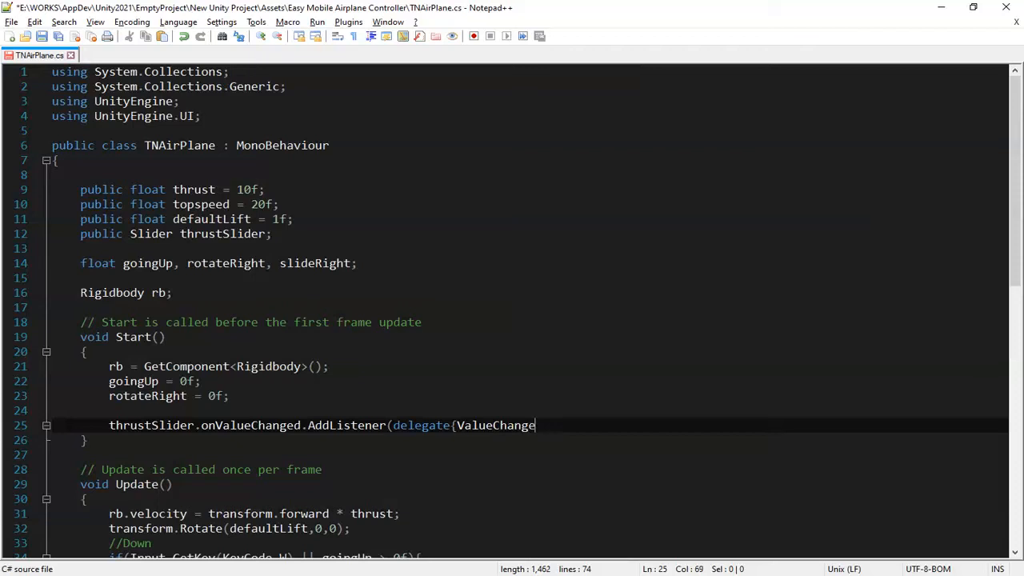
type("Check()")
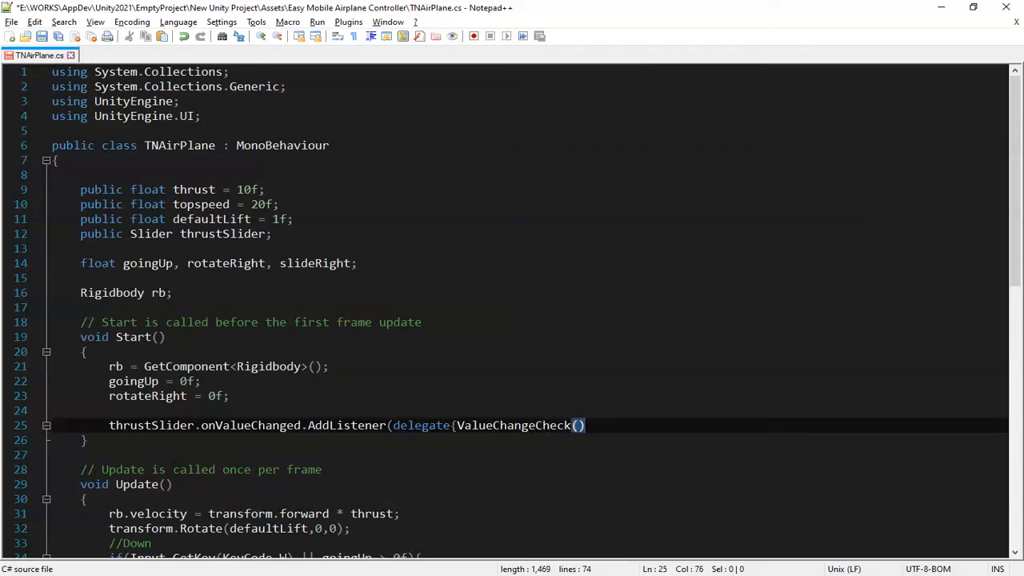
type("});")
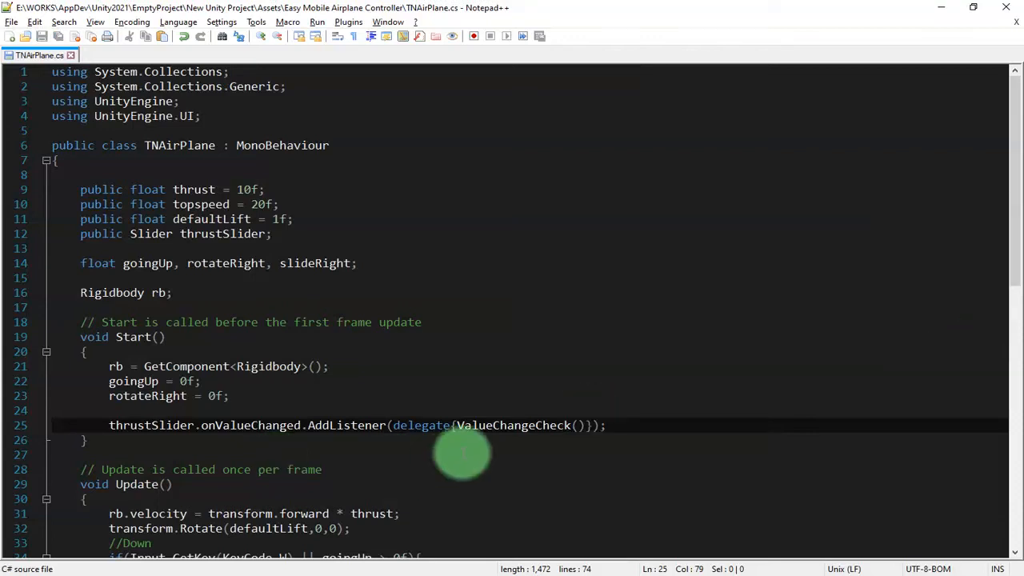
double_click(514, 425)
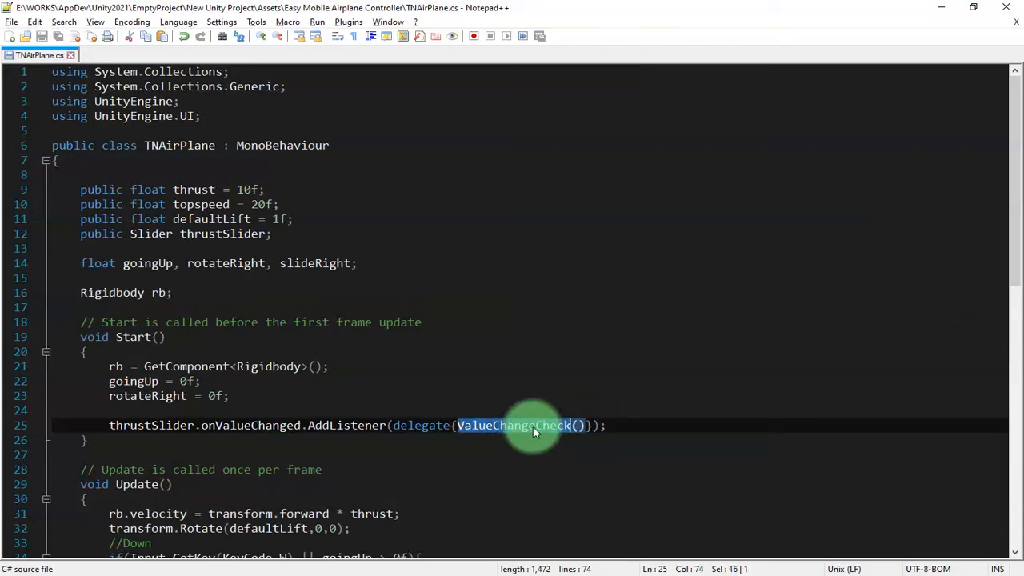
scroll("down", 3)
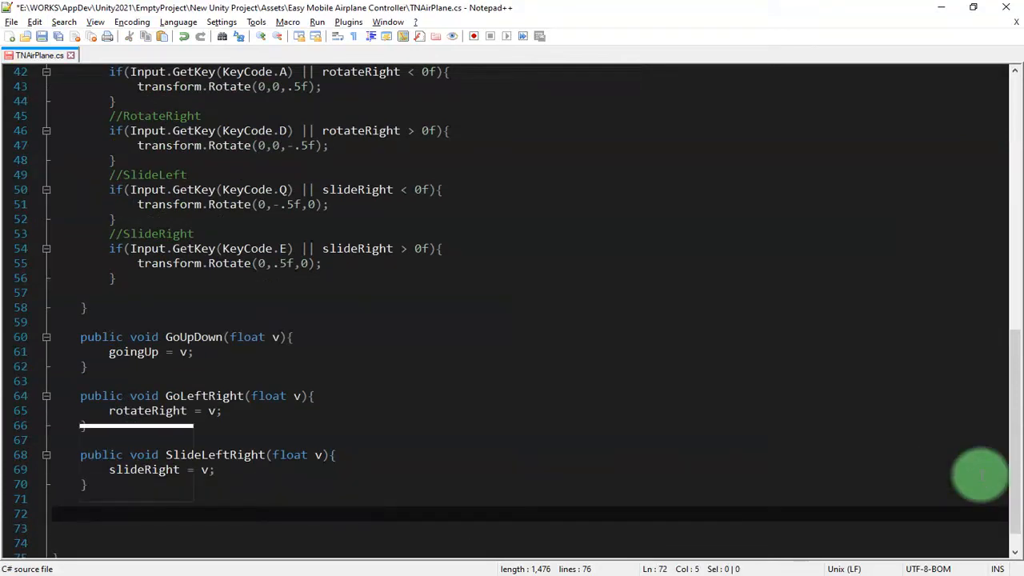
Write an empty 'public void ValueChangeCheck(){' method at the end of the class
type("public void")
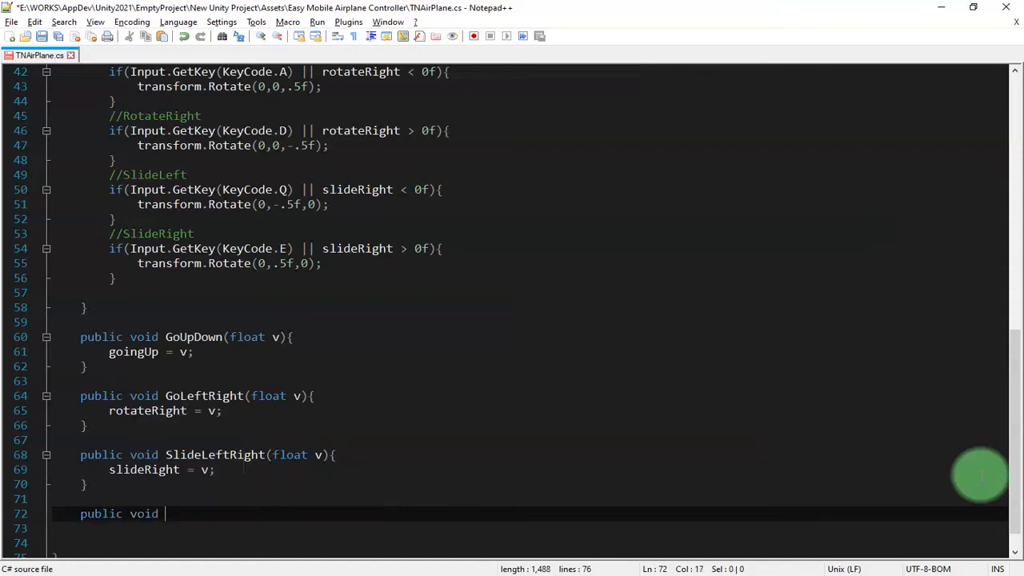
type("ValueChangeCheck")
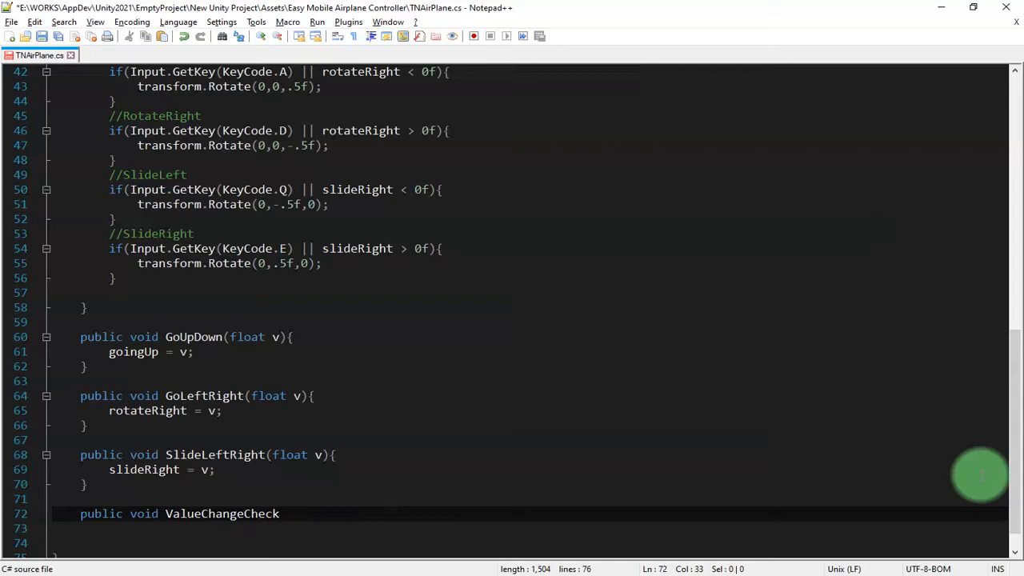
type("*")
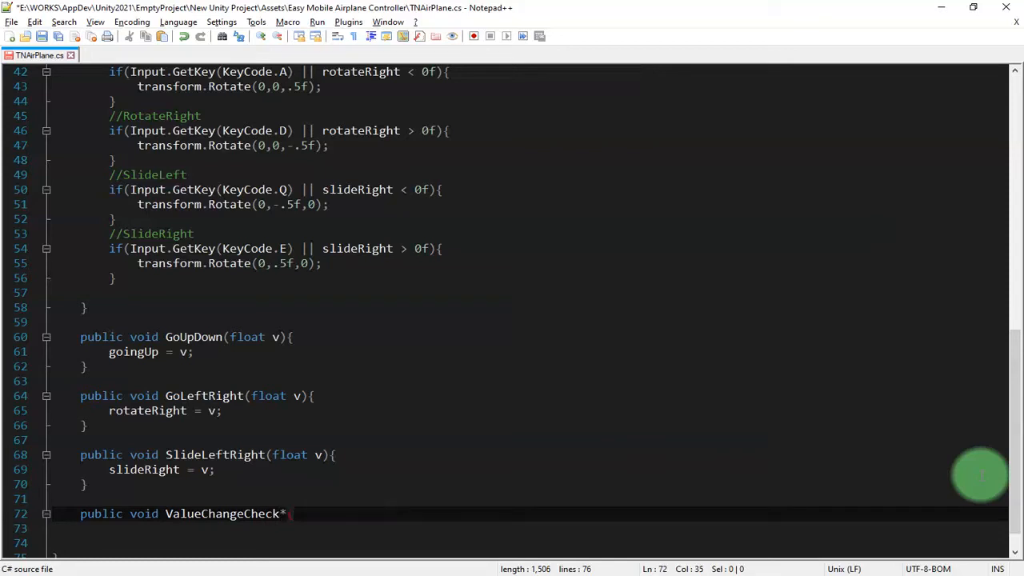
key("Backspace")
type("(){")
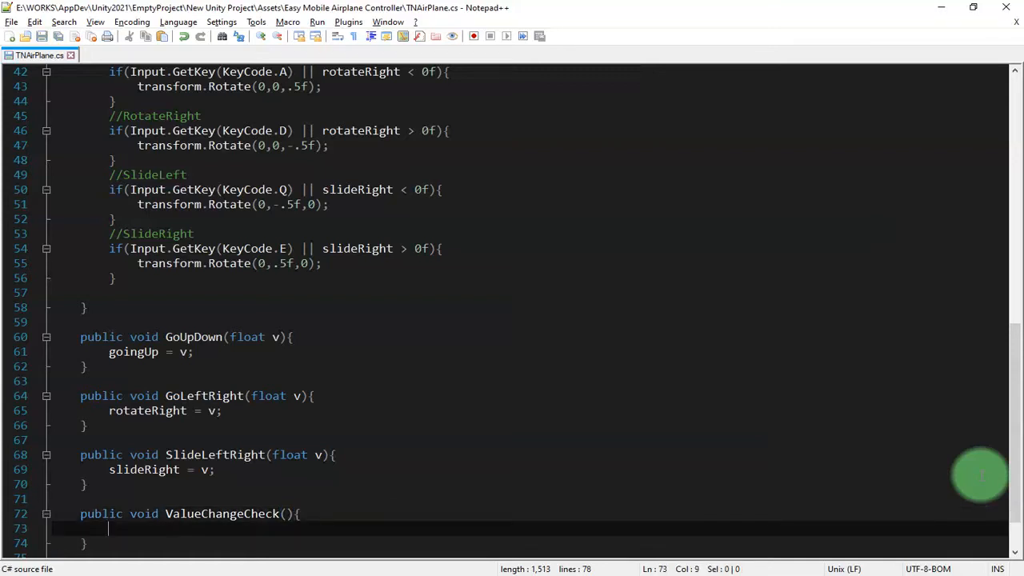
mouse_move(258, 426)
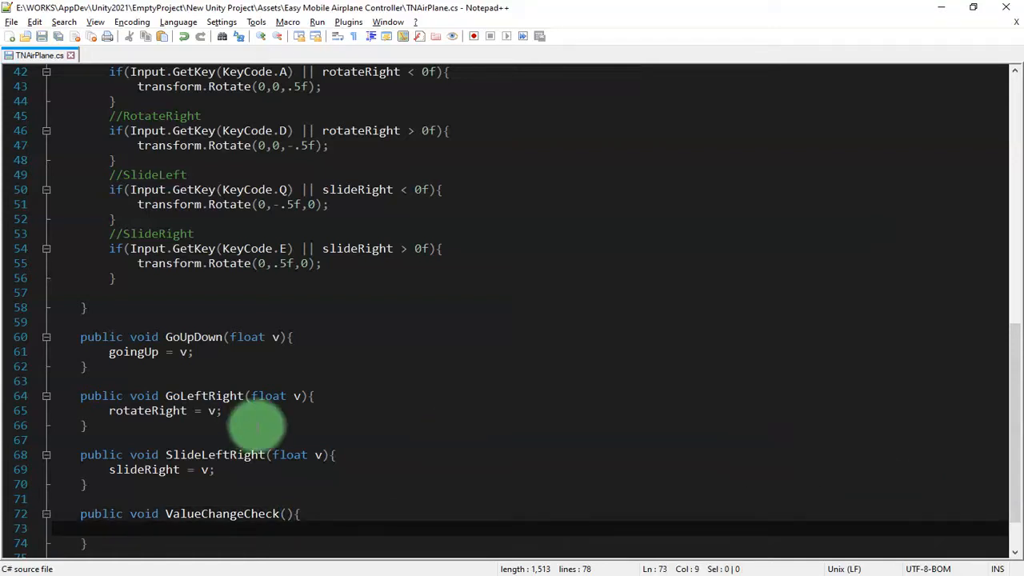
scroll("up", 3)
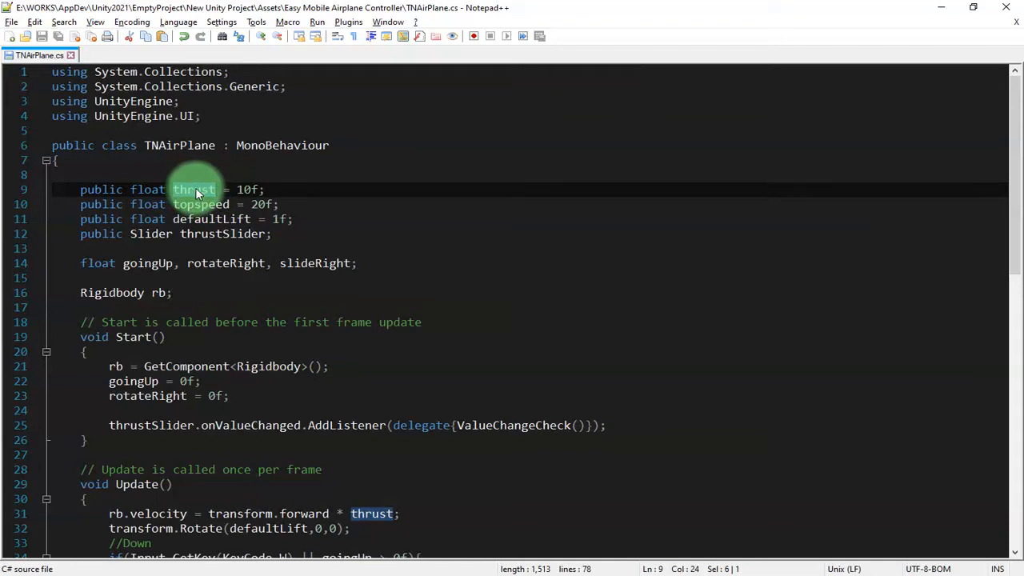
Change the thrust field's default from 10f to 0f and check the topspeed and thrust names
double_click(193, 189)
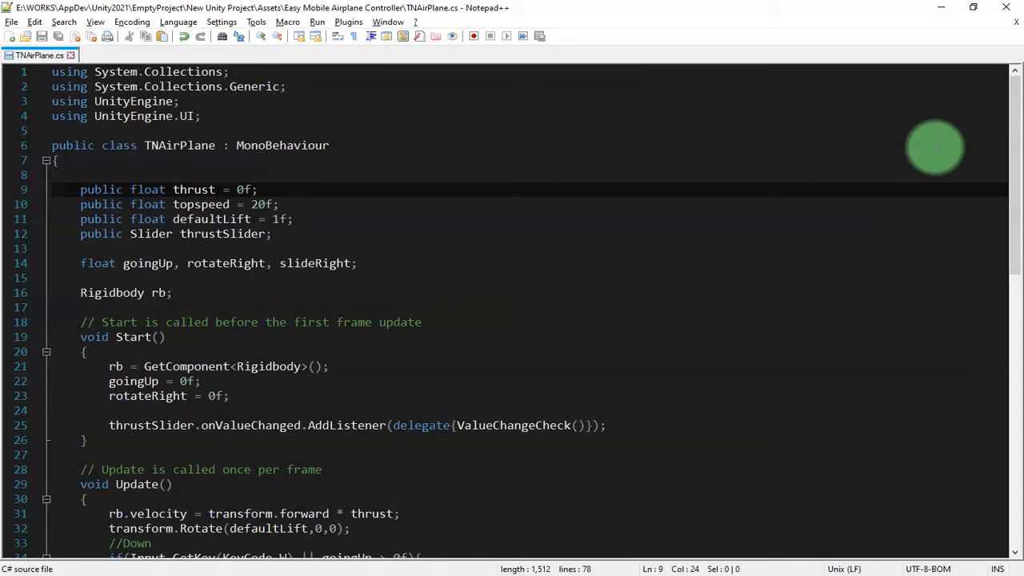
double_click(192, 188)
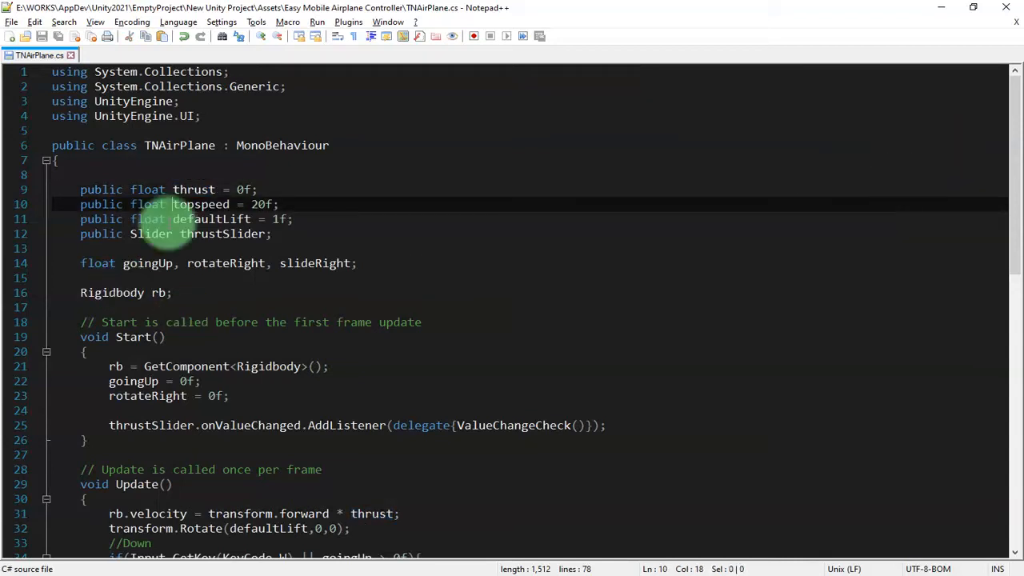
double_click(192, 189)
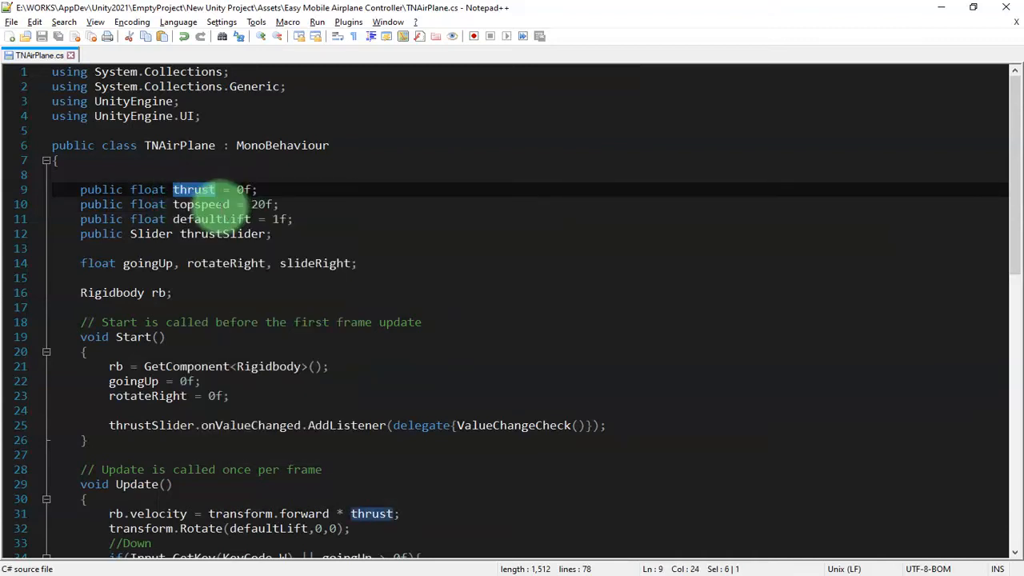
scroll("down", 3)
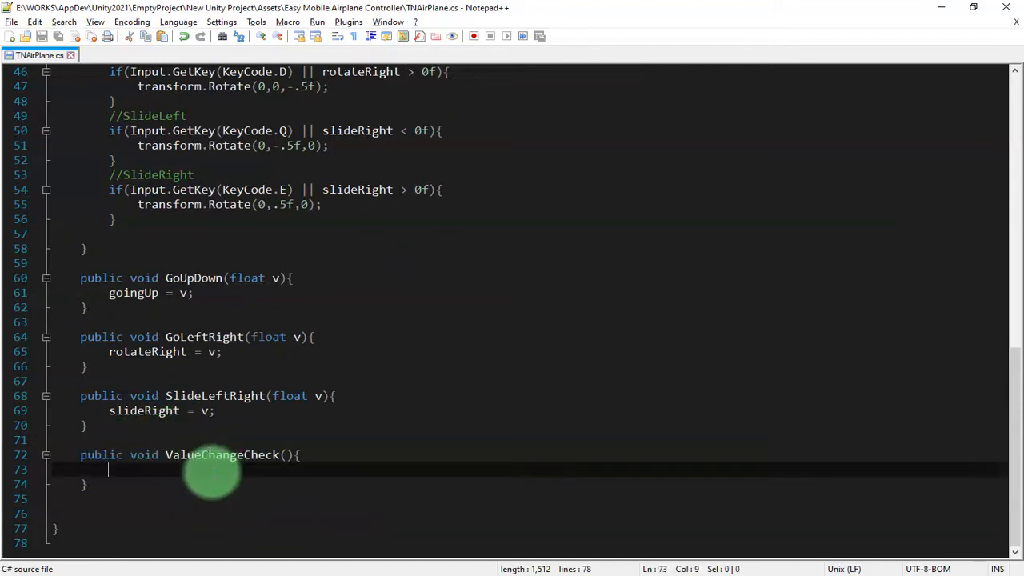
mouse_move(333, 467)
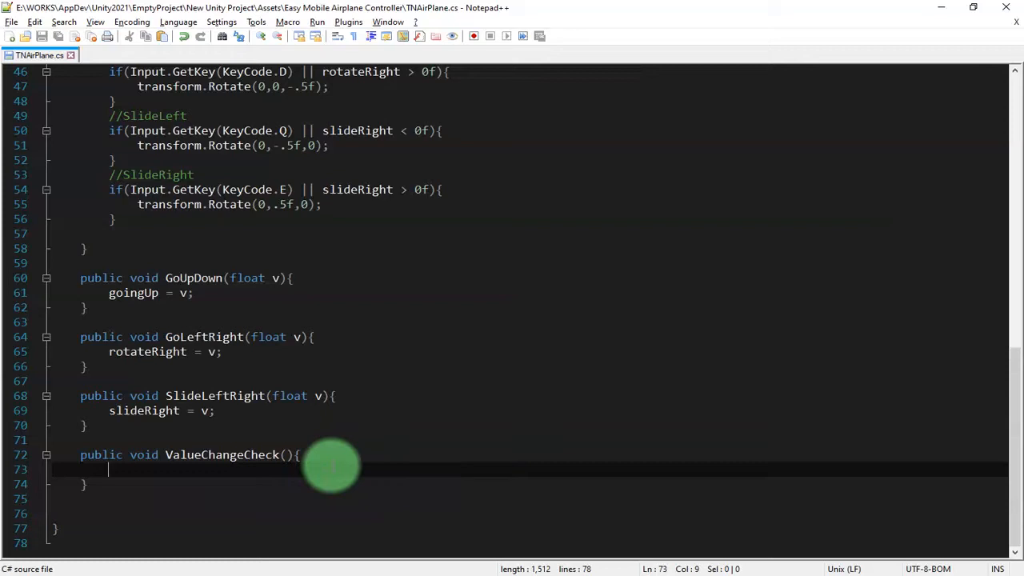
In ValueChangeCheck, write thrust = thrustSlider.value * as the start of the assignment
type("thrust =")
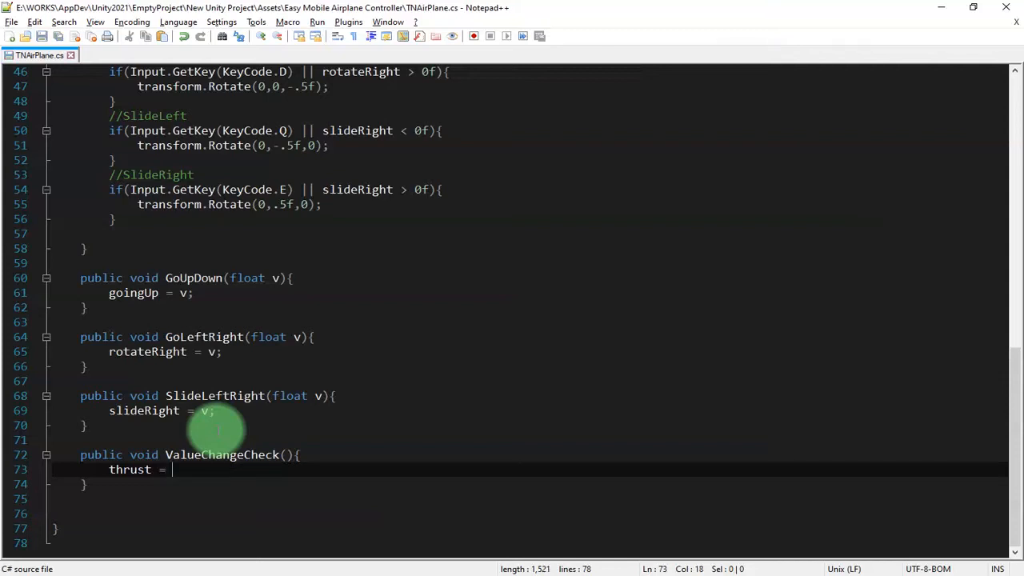
type("thrustSlider")
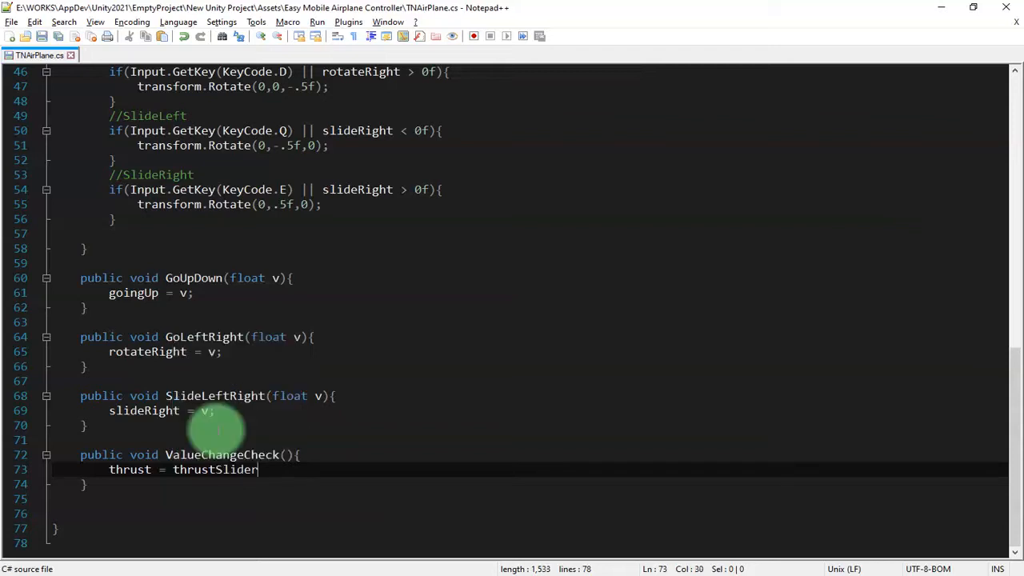
type(".value;")
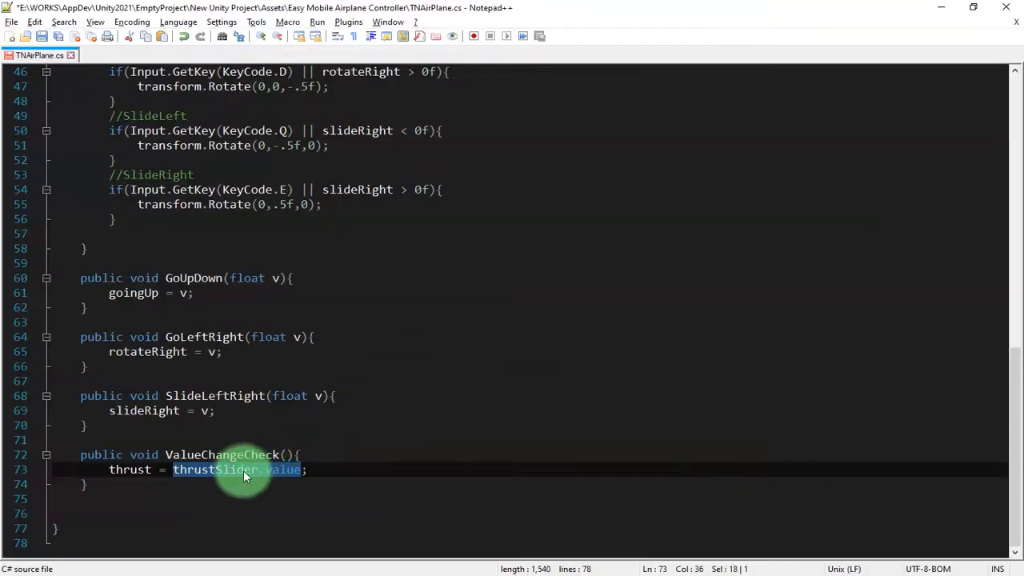
double_click(214, 470)
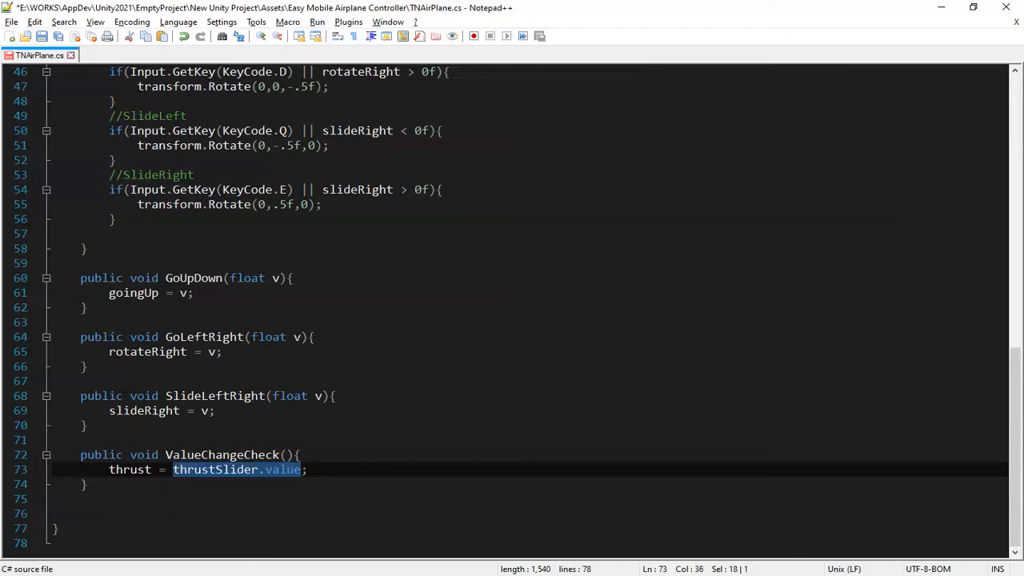
left_click(240, 471)
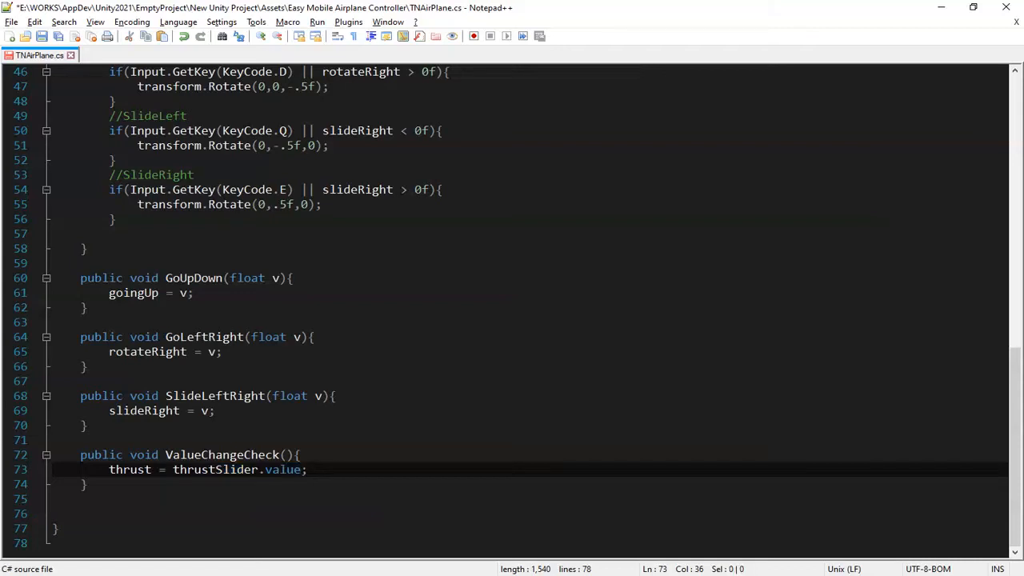
type("*")
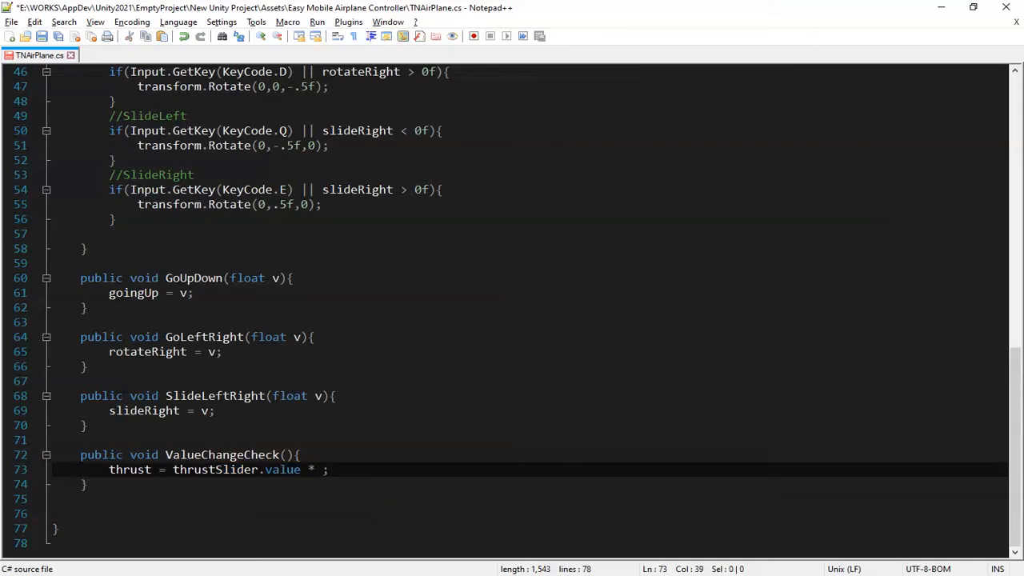
Confirm the topspeed field name and complete the line as thrust = thrustSlider.value * topspeed;
scroll("up", 3)
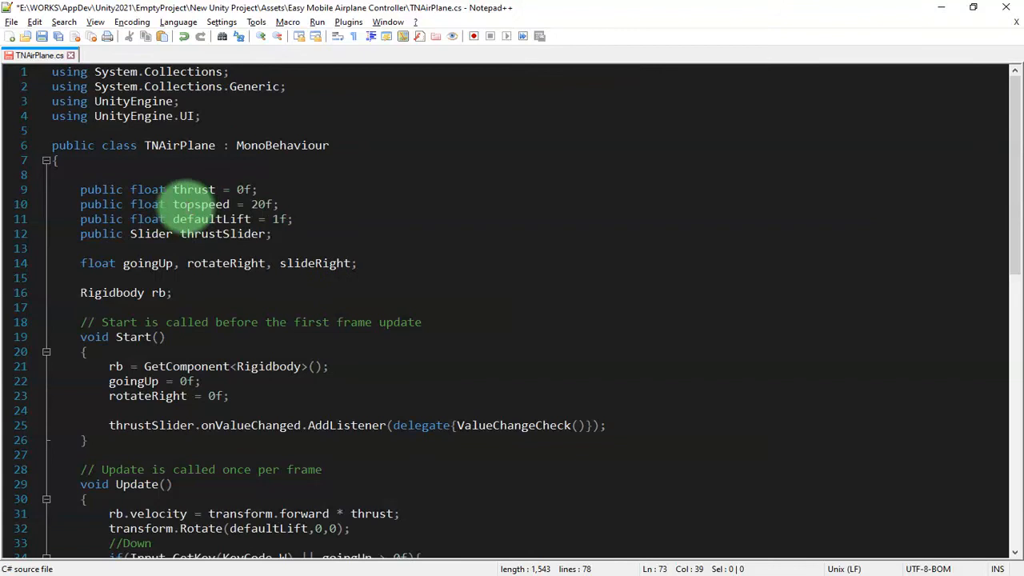
right_click(200, 205)
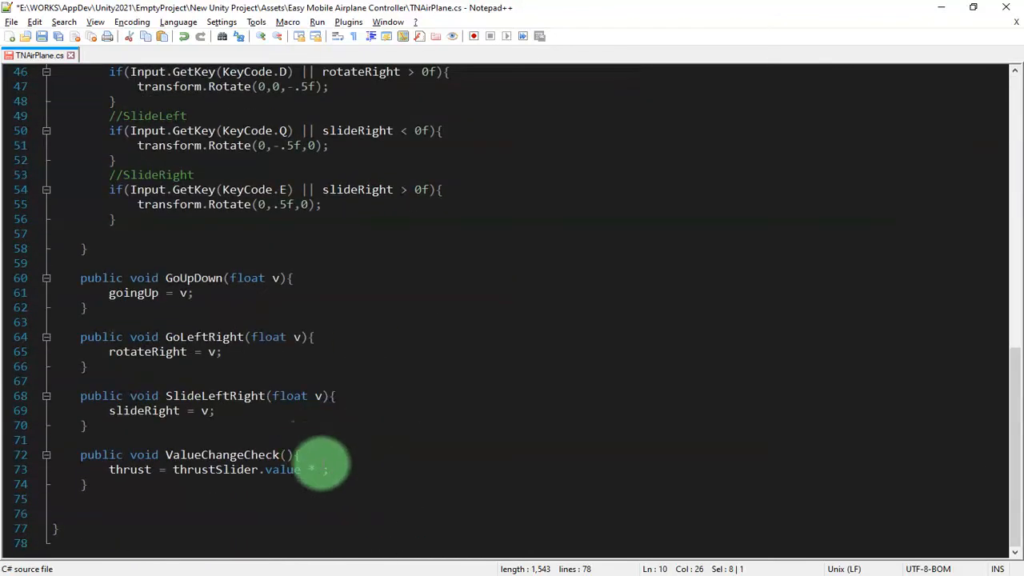
type("topspeed")
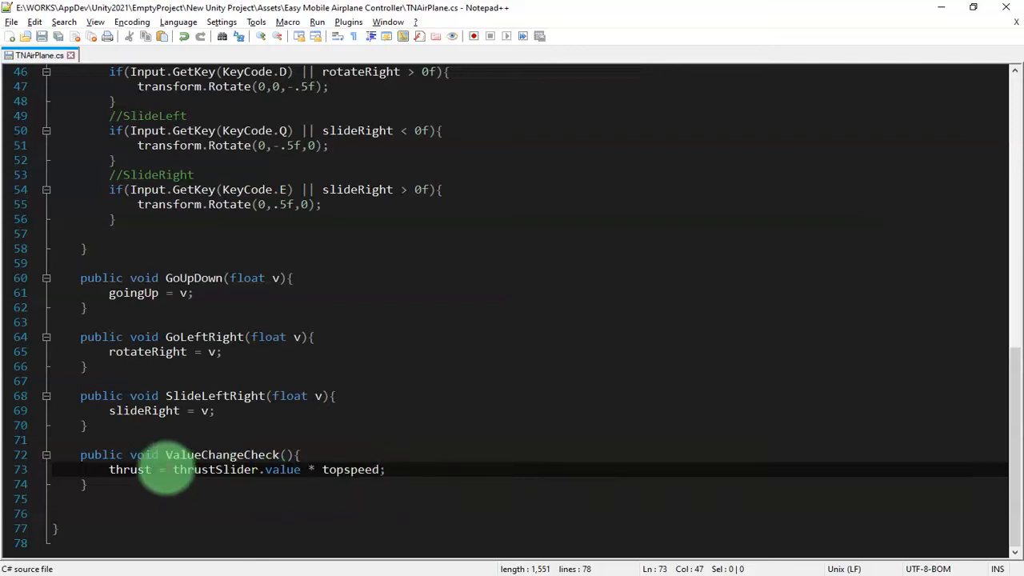
left_click(236, 454)
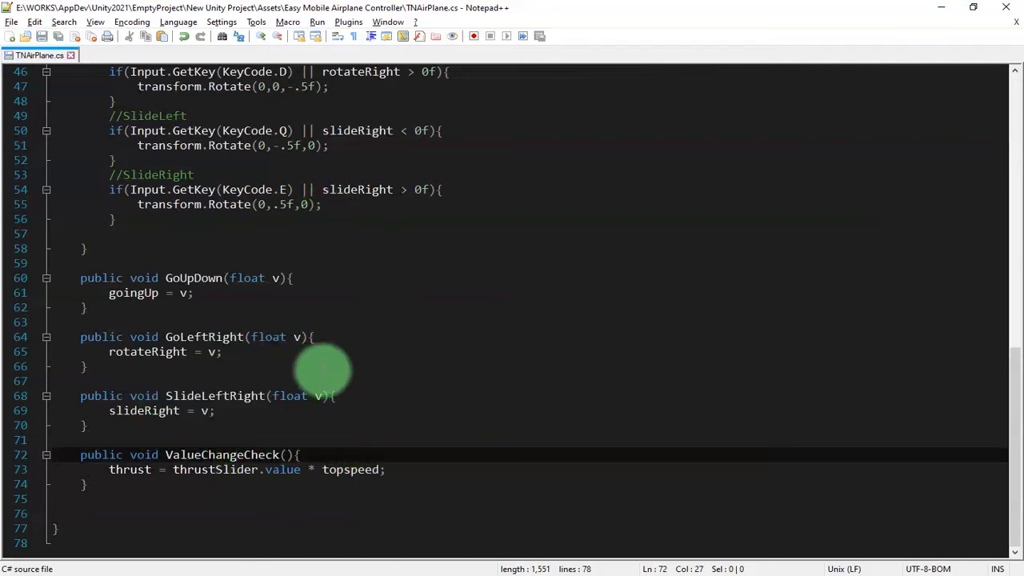
double_click(129, 471)
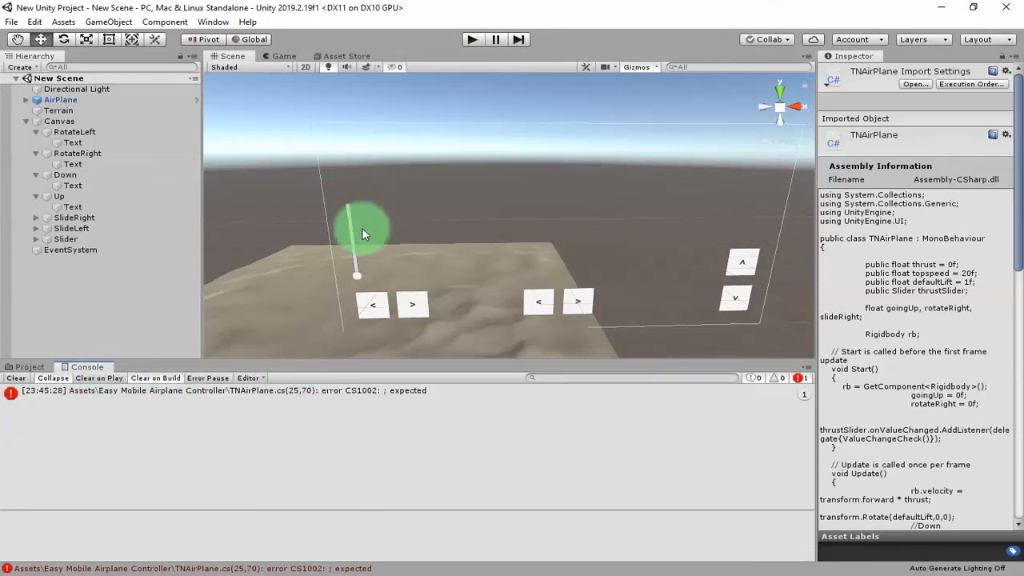
Show the details of error CS1002, the missing semicolon at line 25 of TNAirPlane.cs
left_click(400, 391)
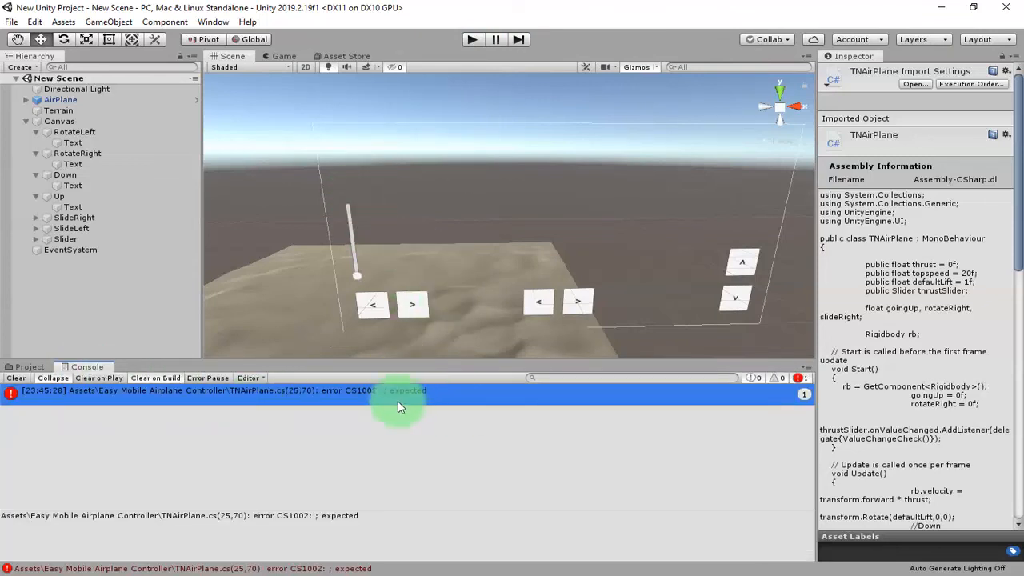
mouse_move(451, 432)
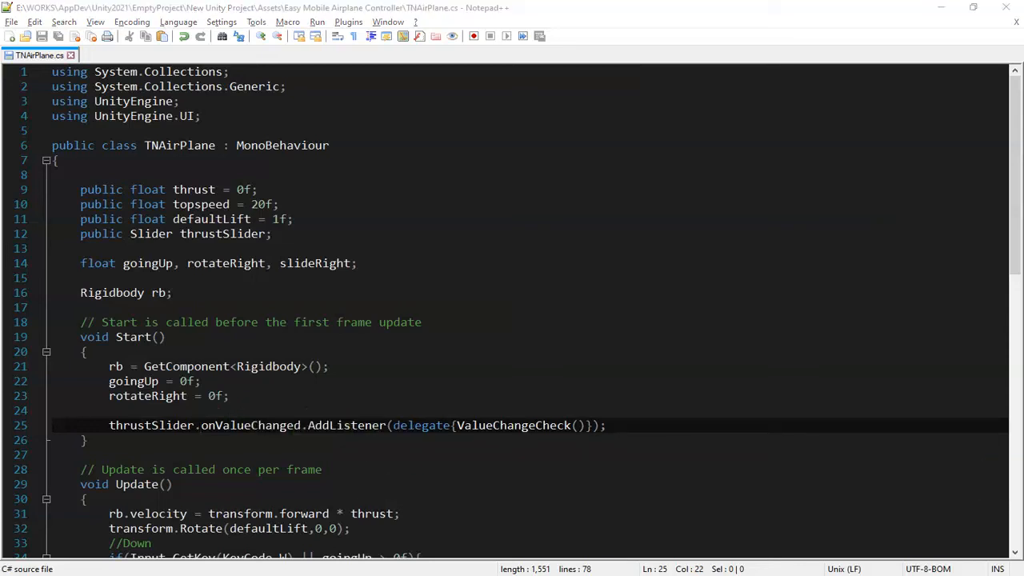
Insert the missing semicolon after ValueChangeCheck() in the listener delegate and save the script
left_click(578, 426)
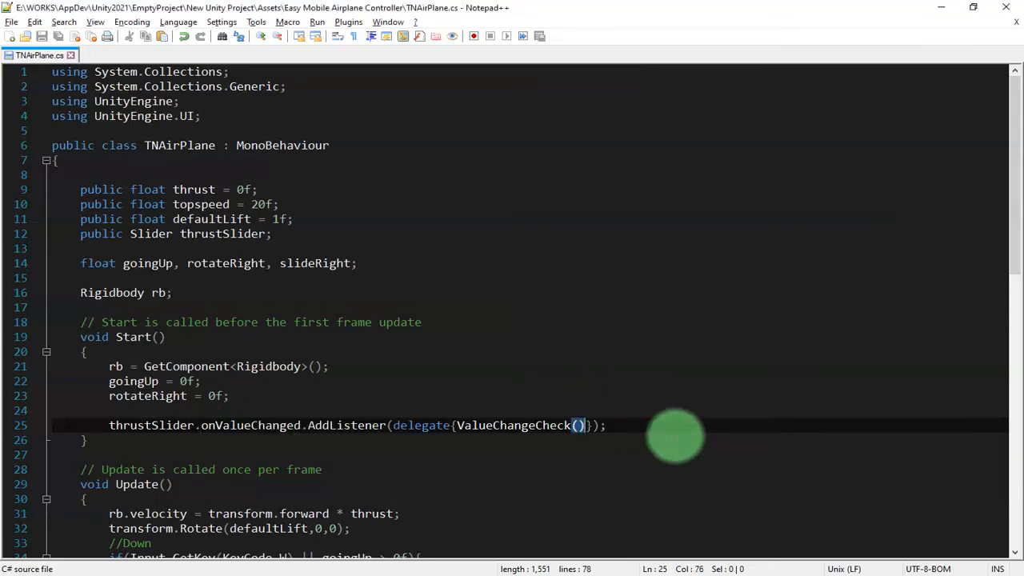
type(";")
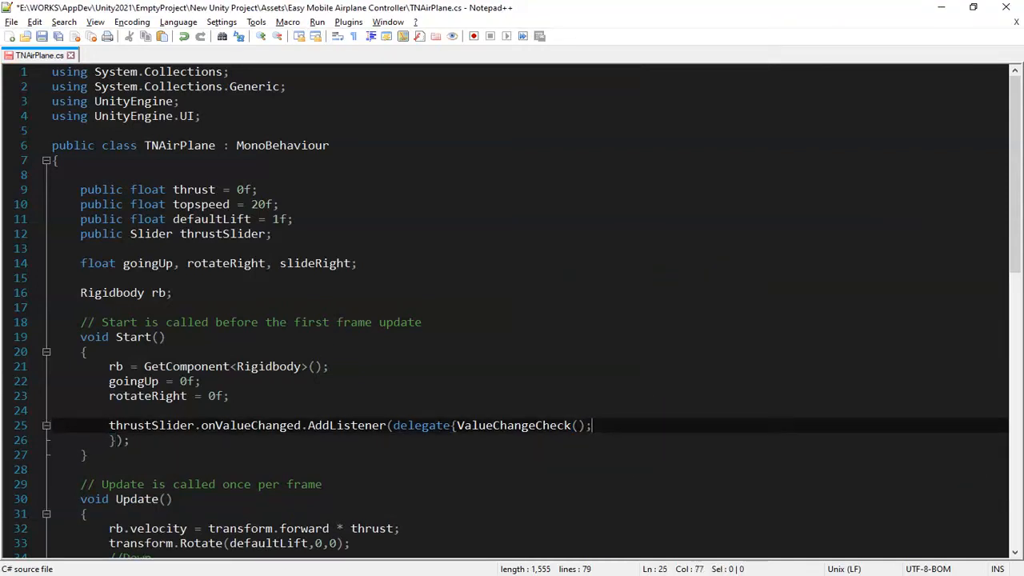
key("Enter")
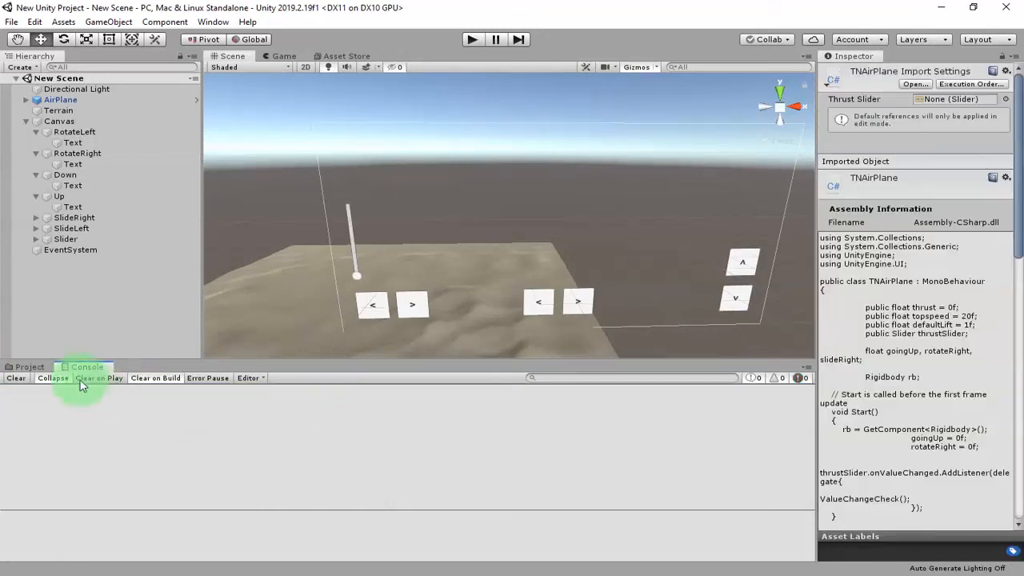
On the AirPlane's TN Air Plane component, set Thrust to 0 and Topspeed to 15
left_click(29, 366)
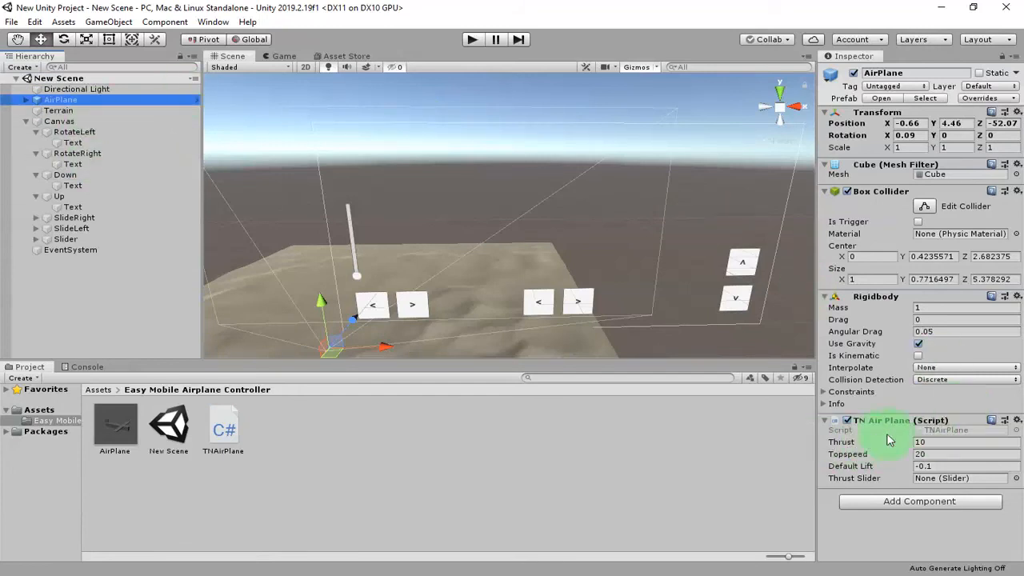
left_click(960, 441)
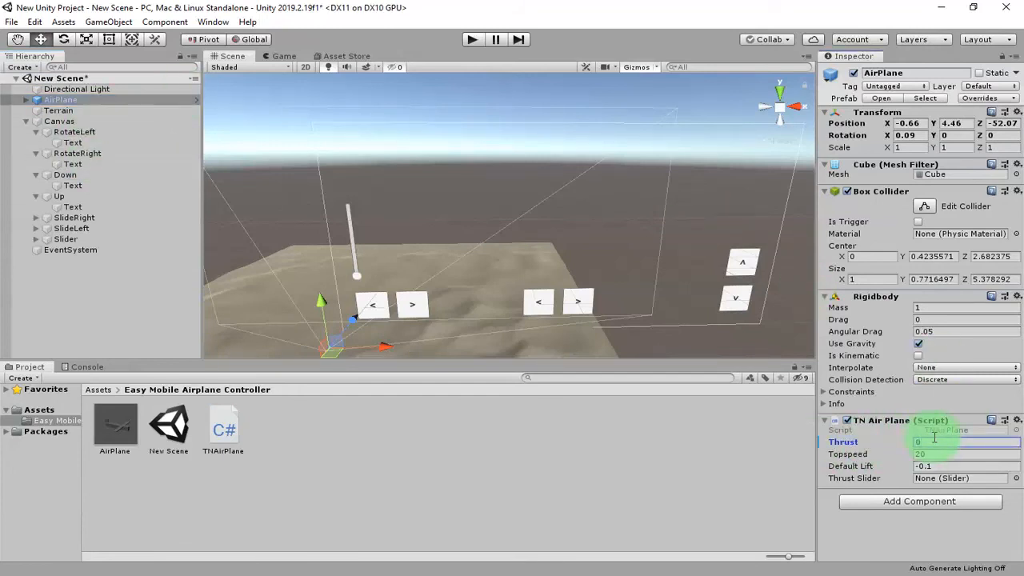
left_click(967, 455)
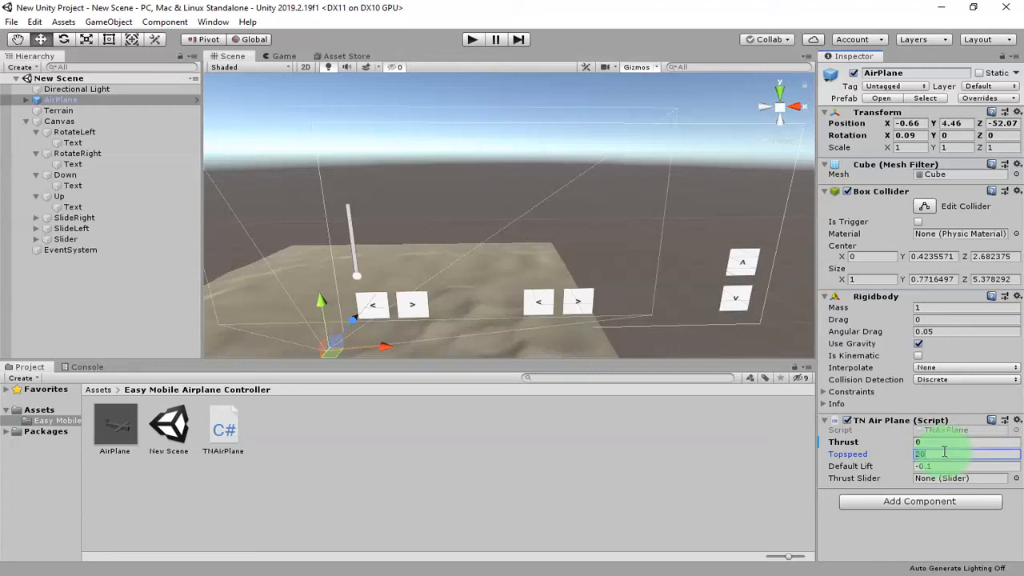
type("10")
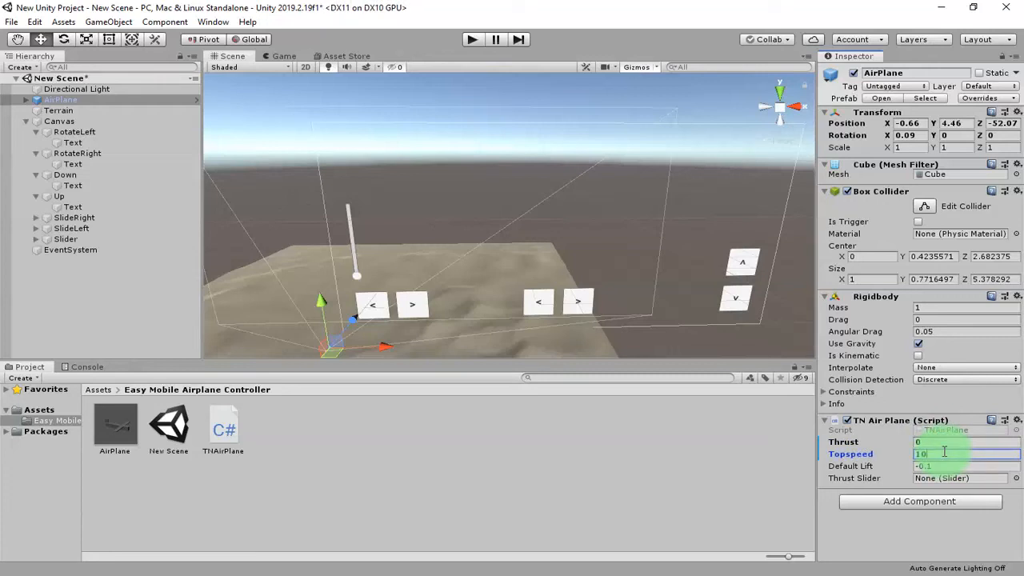
type("15")
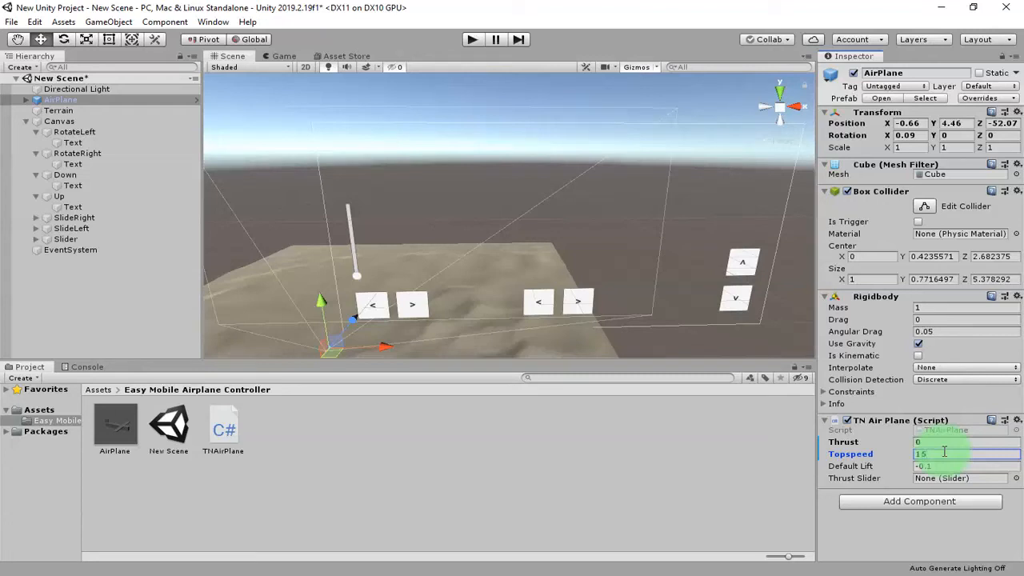
left_click(979, 98)
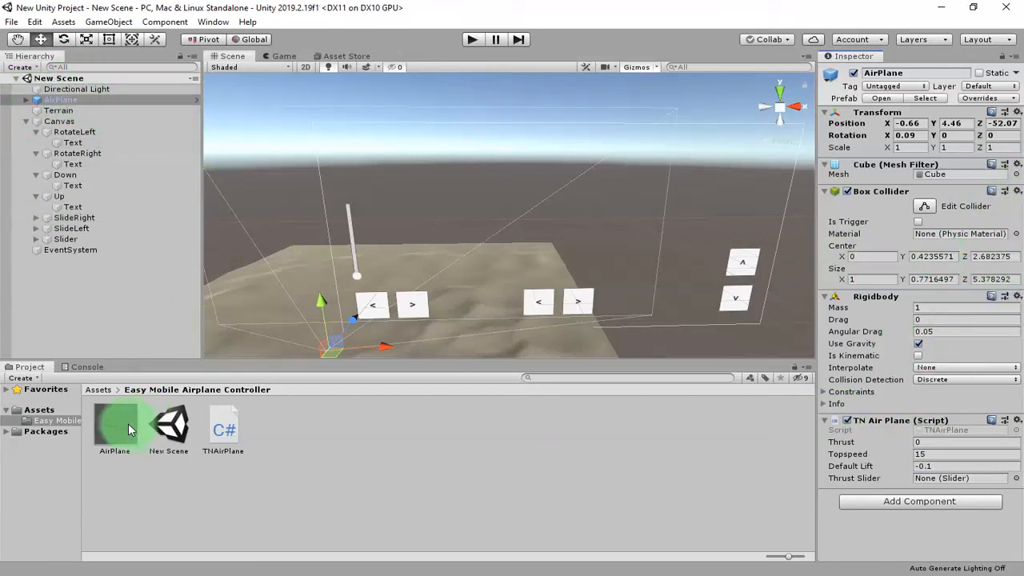
Run the scene twice and stop it, exposing a NullReferenceException from the unassigned slider
left_click(471, 38)
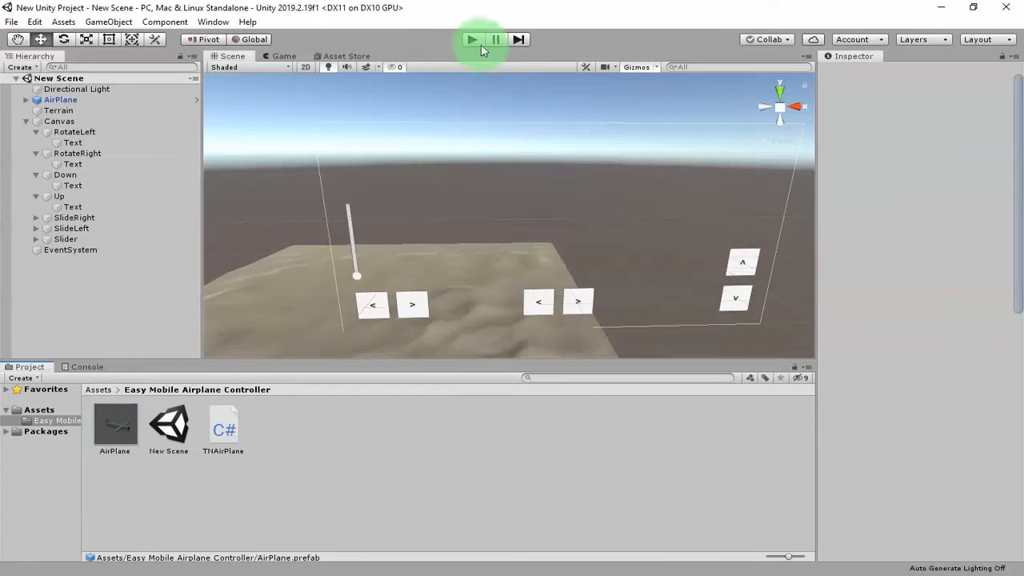
left_click(470, 38)
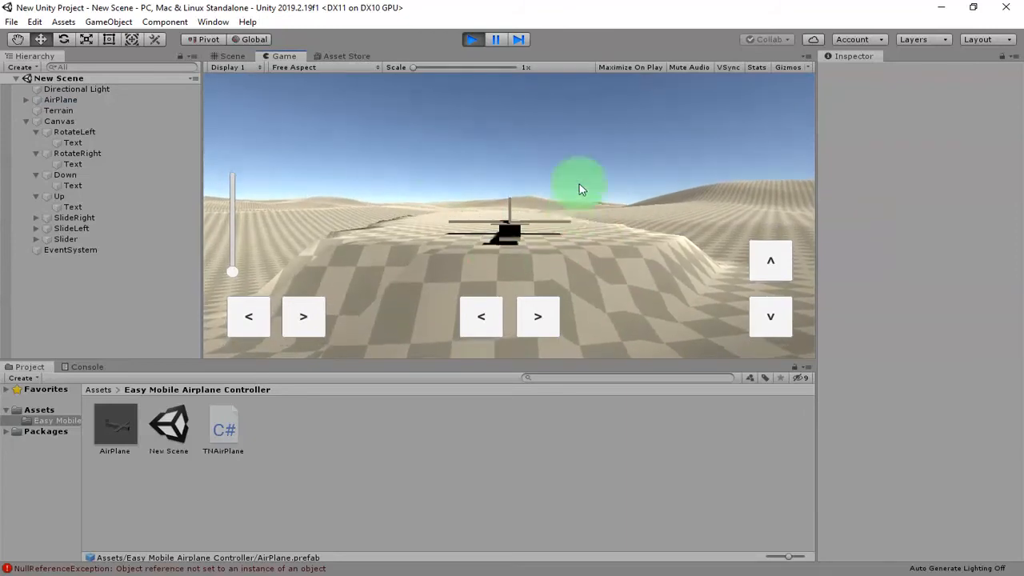
left_click(304, 316)
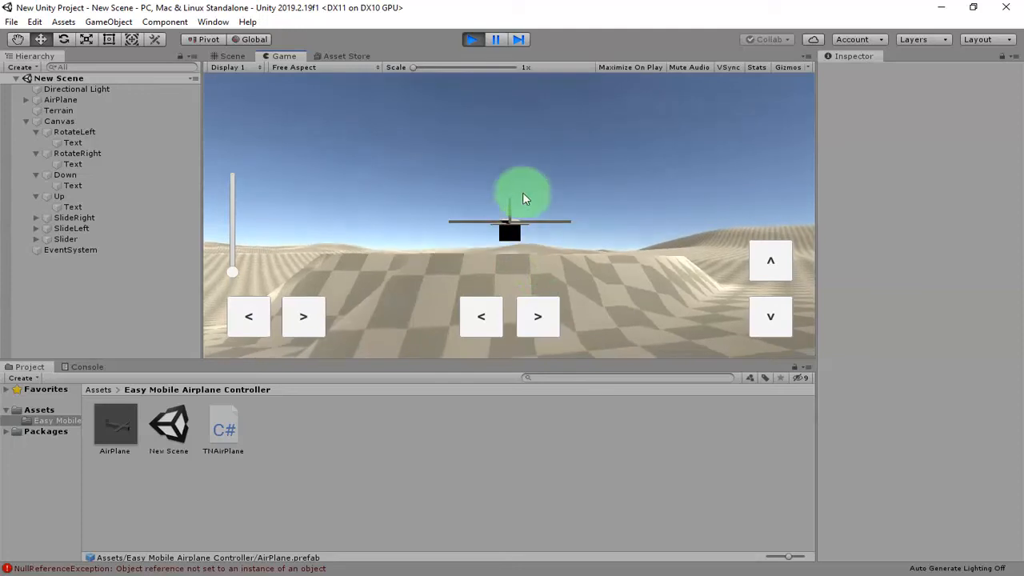
left_click(472, 39)
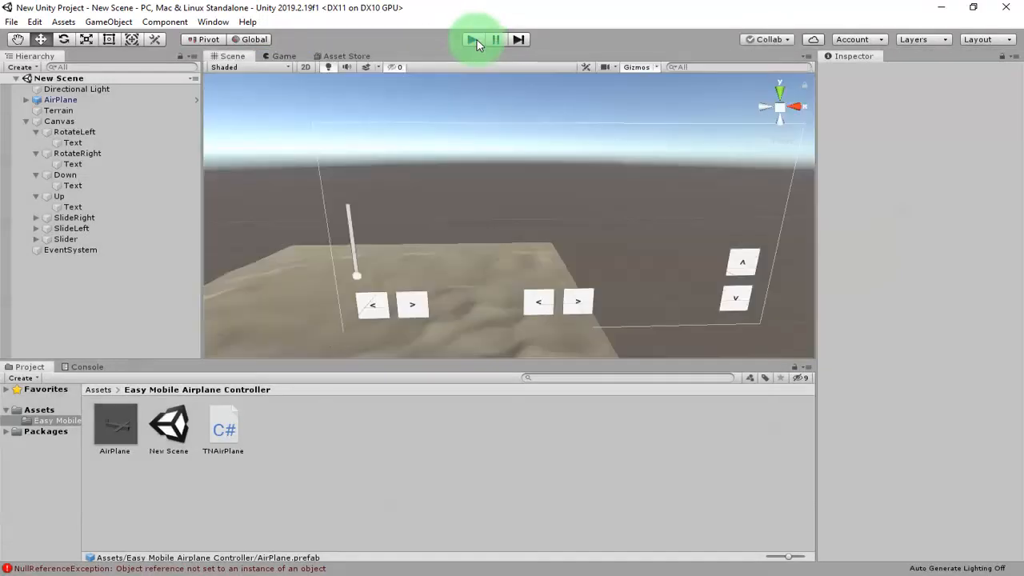
left_click(472, 38)
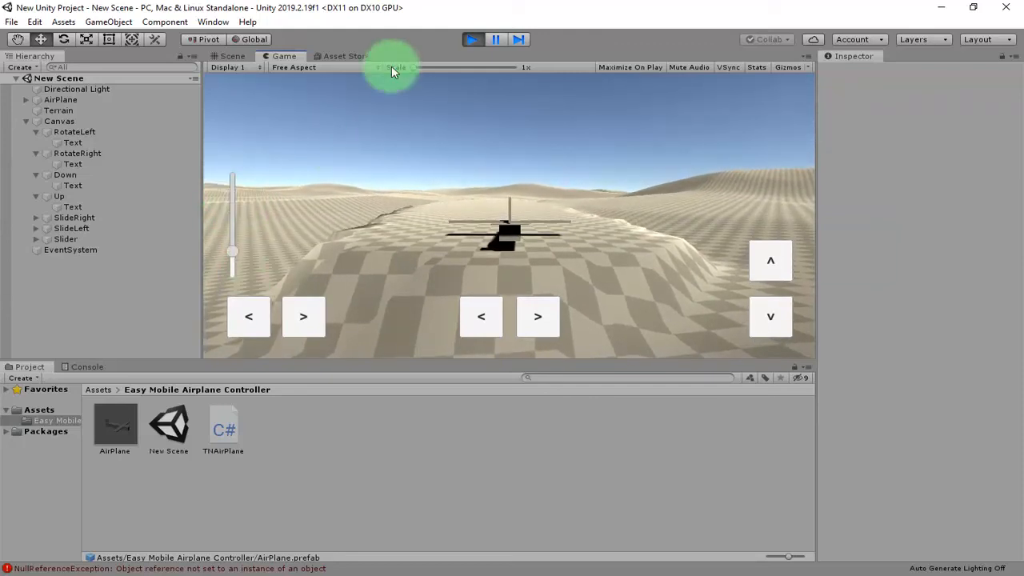
left_click(227, 56)
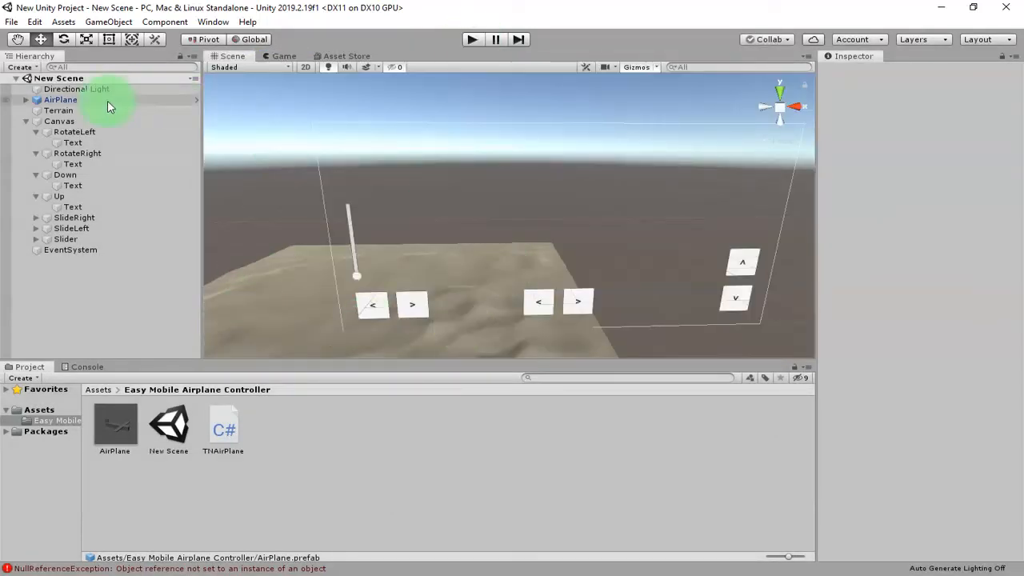
Assign the Slider object to the AirPlane's Thrust Slider field
left_click(61, 99)
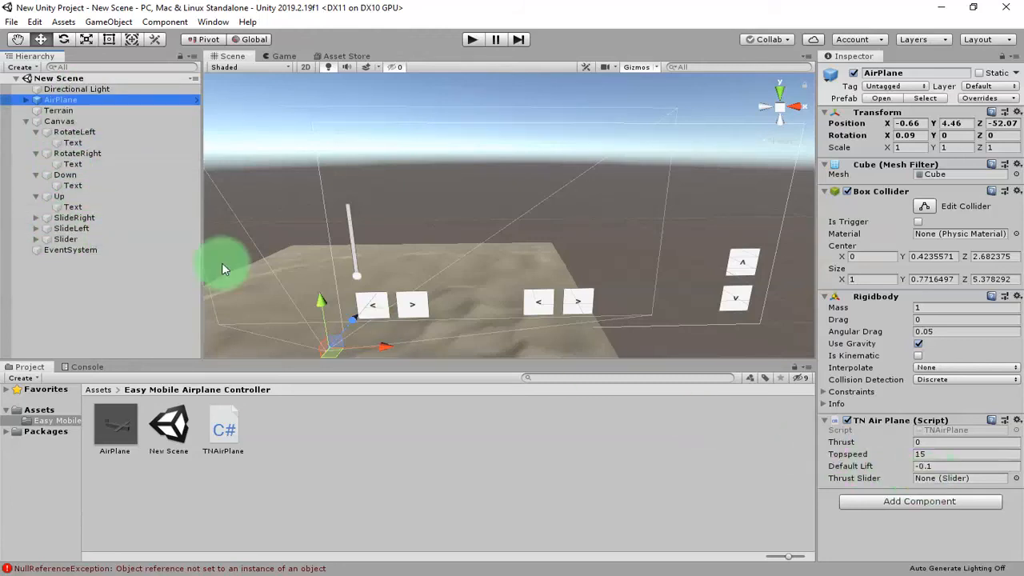
left_click(960, 476)
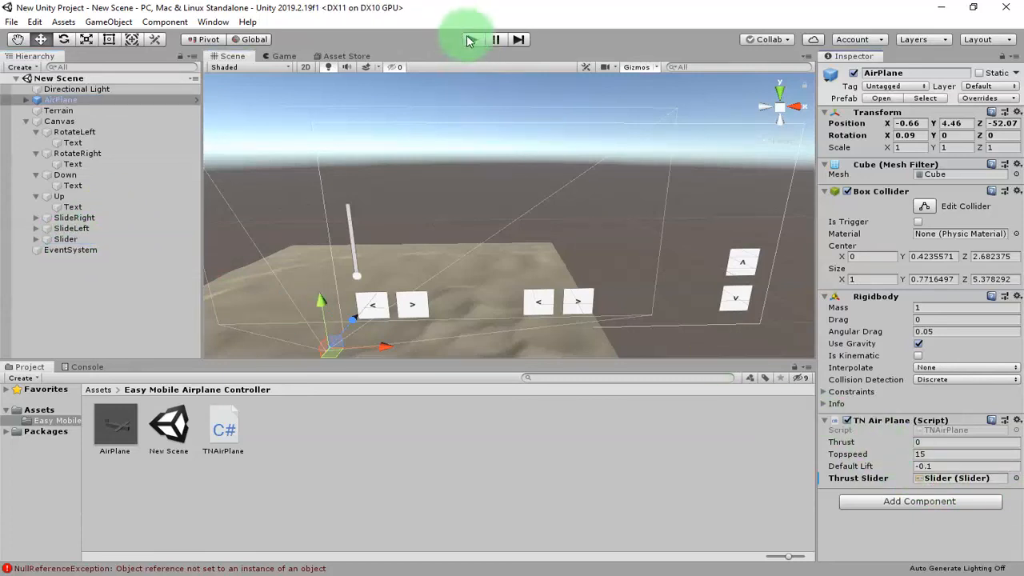
Run the scene and raise the vertical slider until the airplane's Thrust reads about 10.9
left_click(471, 38)
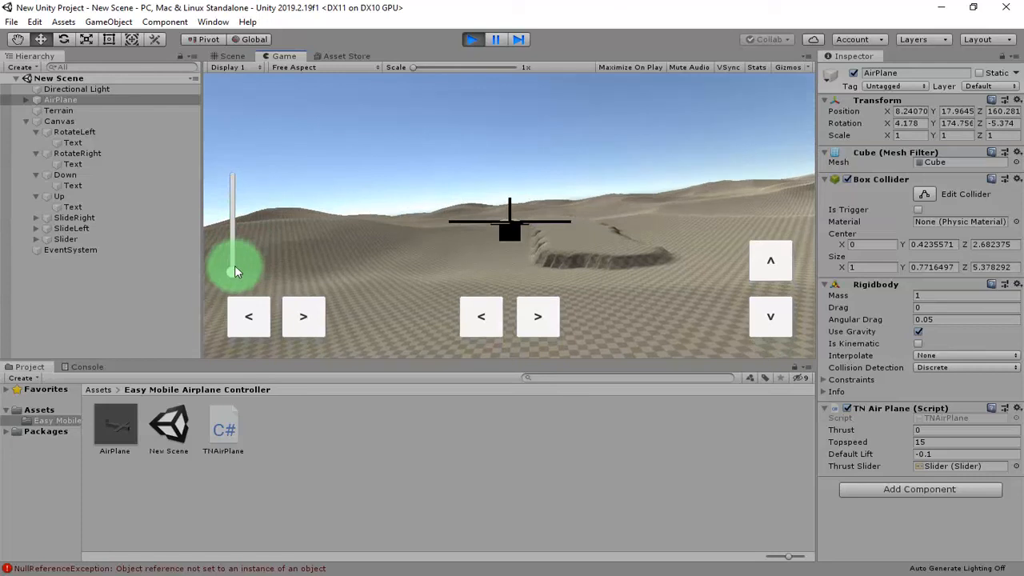
left_click_drag(237, 271, 248, 200)
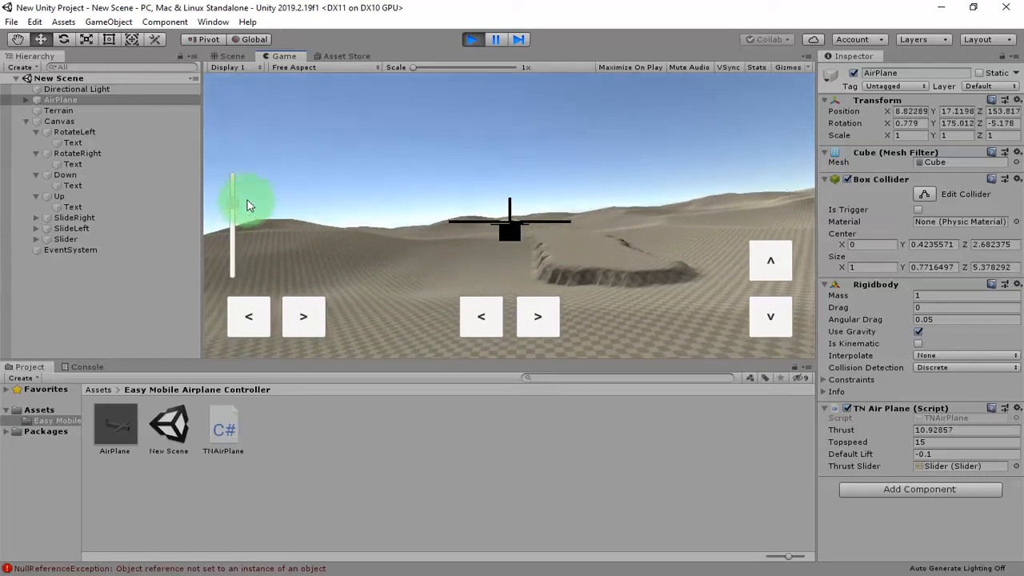